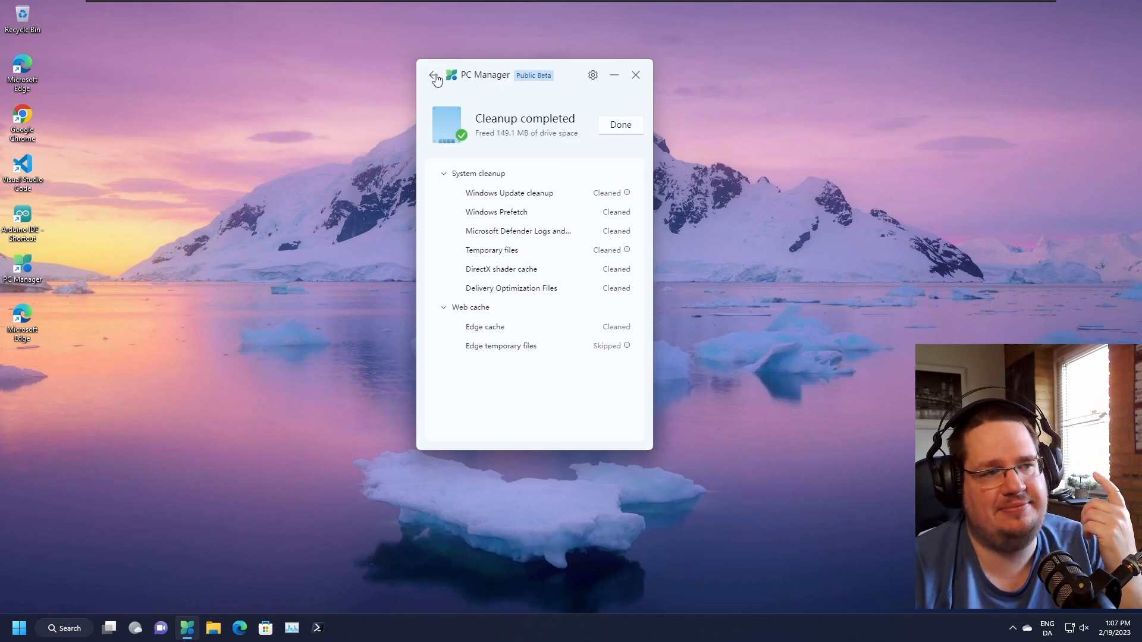
Leave the cleanup results and return to the PC Manager performance home page
{"action": "left_click", "coordinate": [433, 75]}
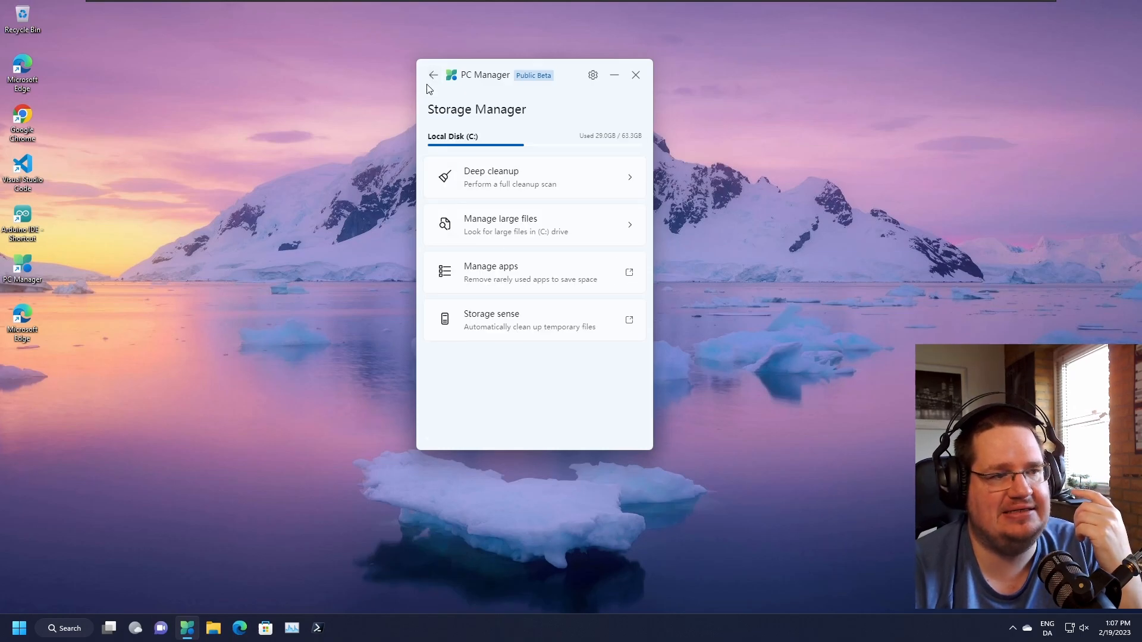
{"action": "left_click", "coordinate": [433, 73]}
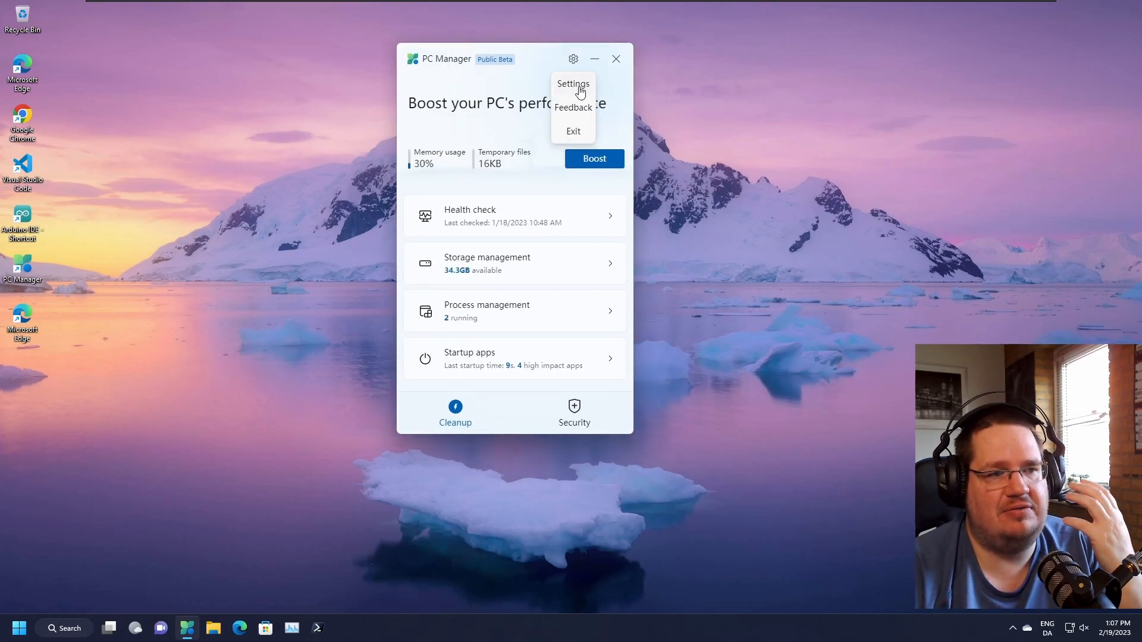
{"action": "mouse_move", "coordinate": [570, 113]}
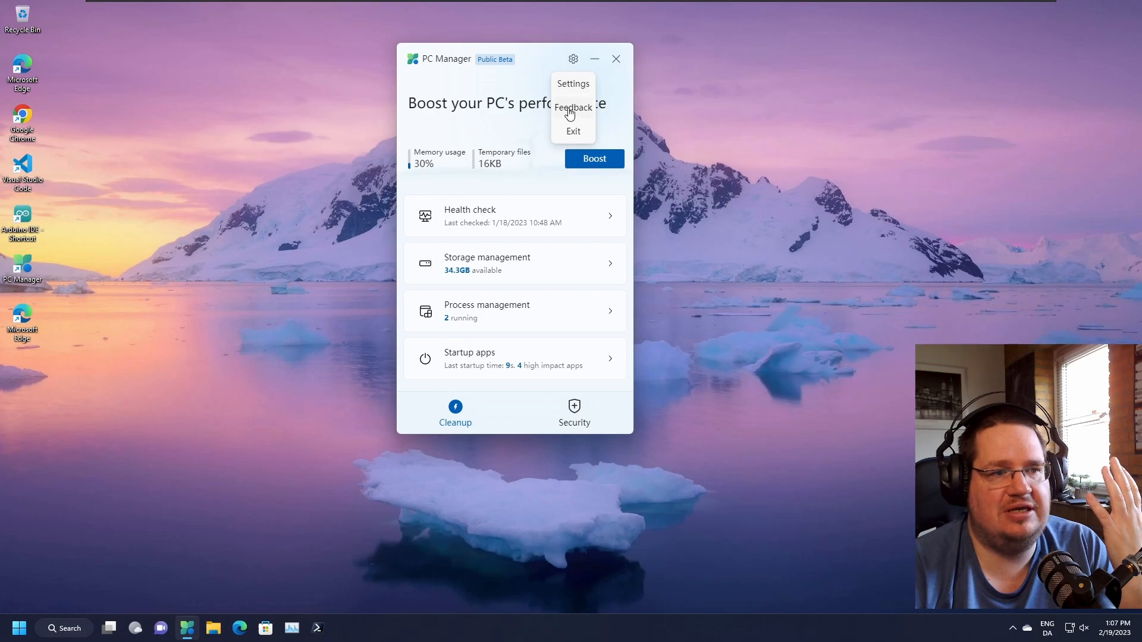
{"action": "mouse_move", "coordinate": [816, 339]}
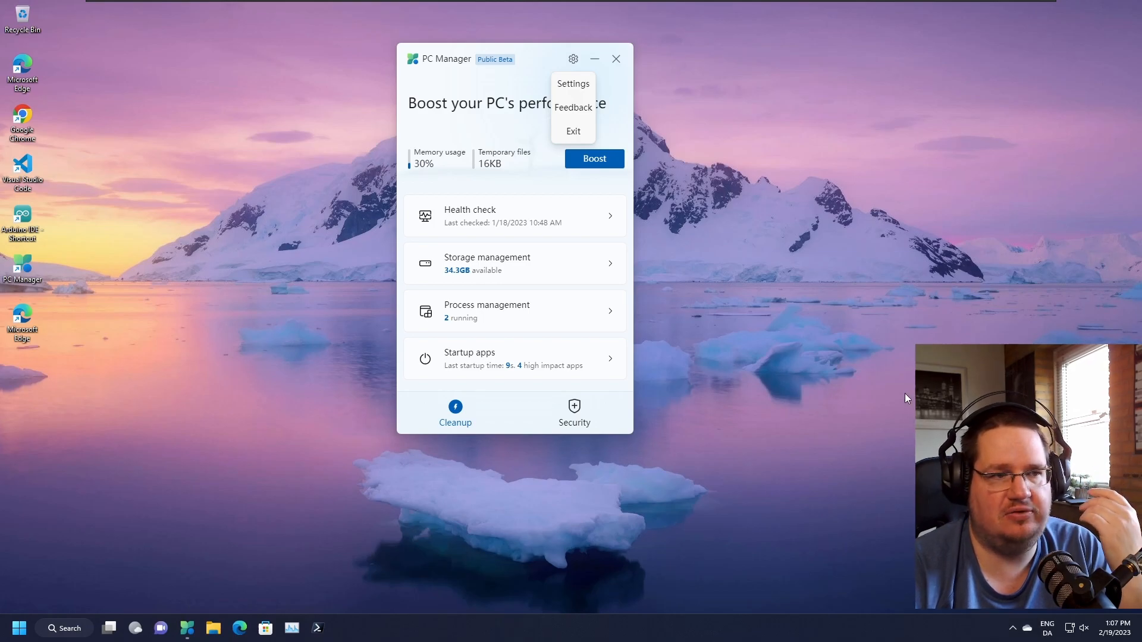
Turn off starting PC Manager automatically at Windows sign-in and close Settings
{"action": "left_click", "coordinate": [574, 83]}
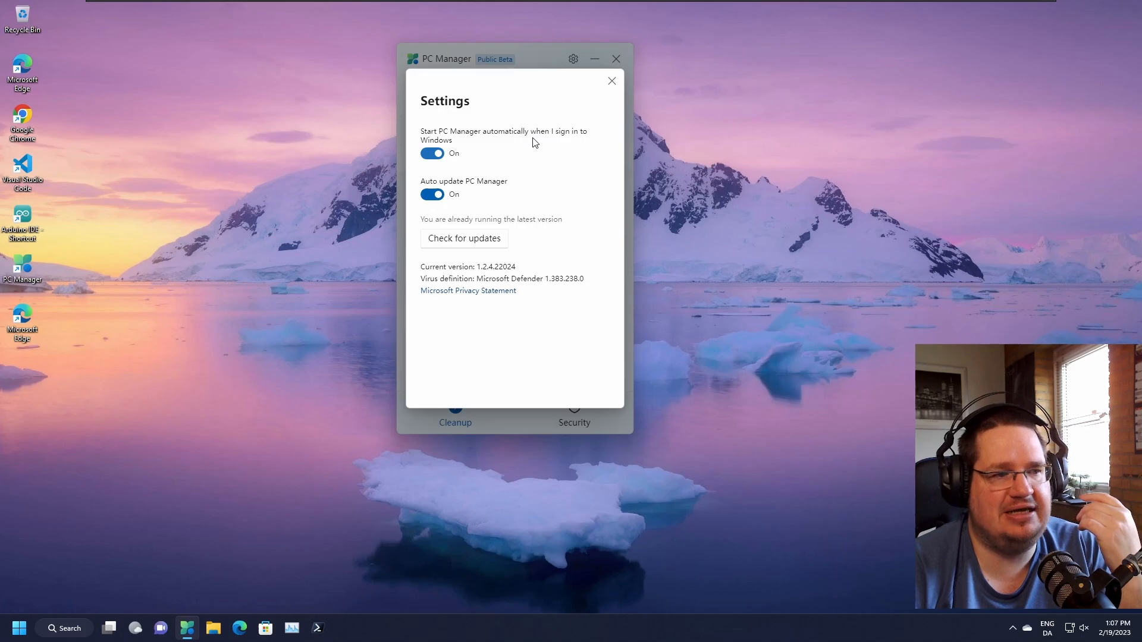
{"action": "left_click", "coordinate": [431, 154]}
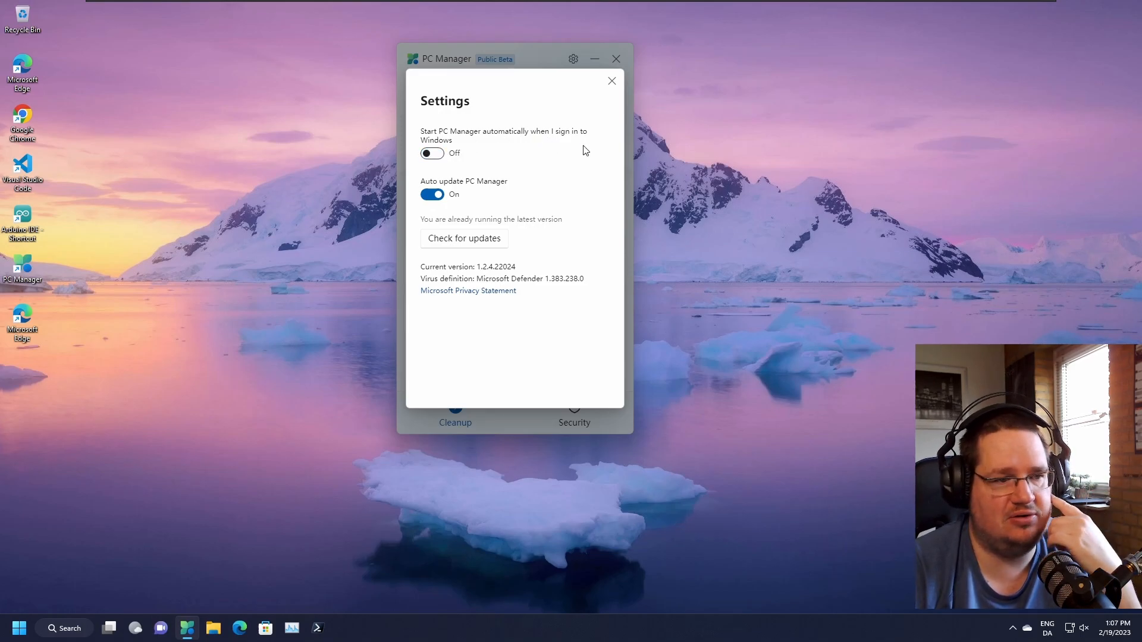
{"action": "left_click", "coordinate": [464, 238]}
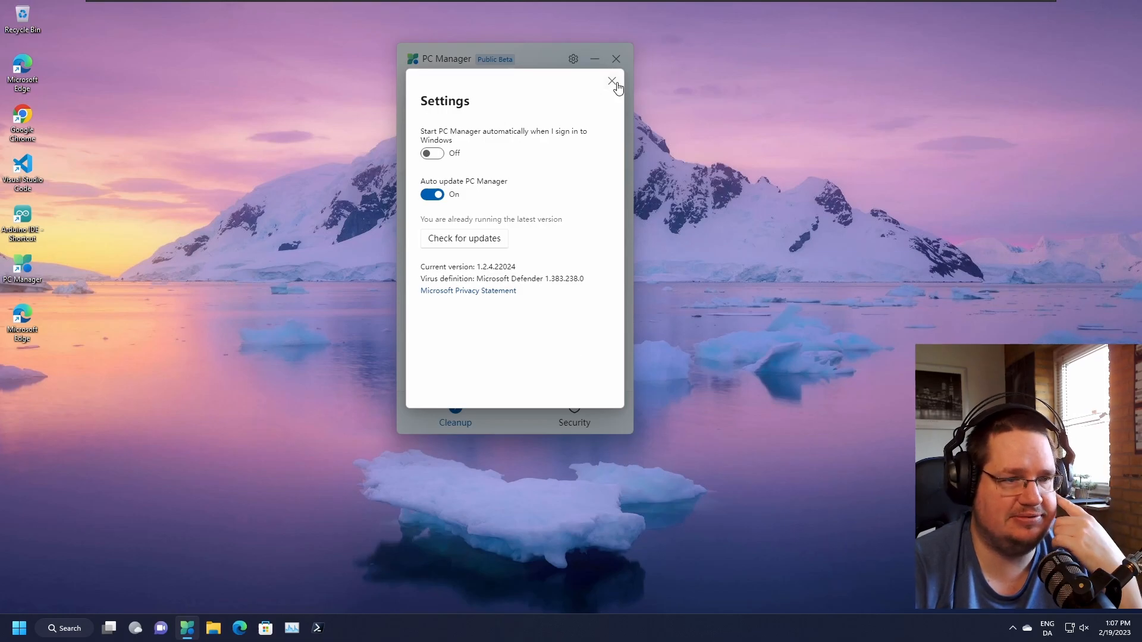
{"action": "left_click", "coordinate": [613, 80]}
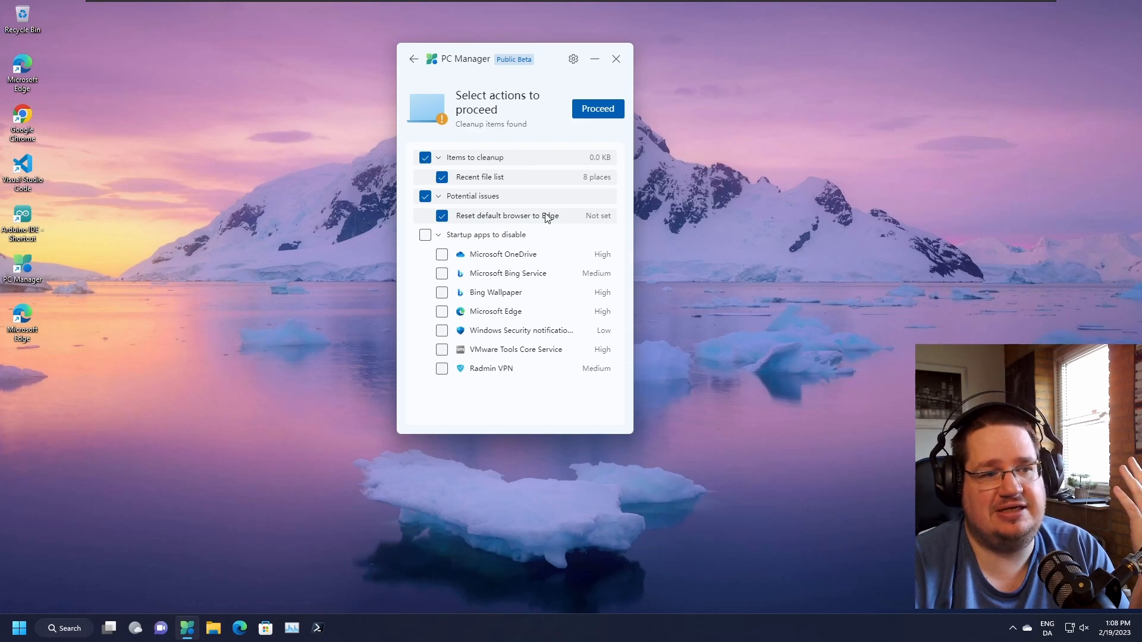
{"action": "mouse_move", "coordinate": [501, 233]}
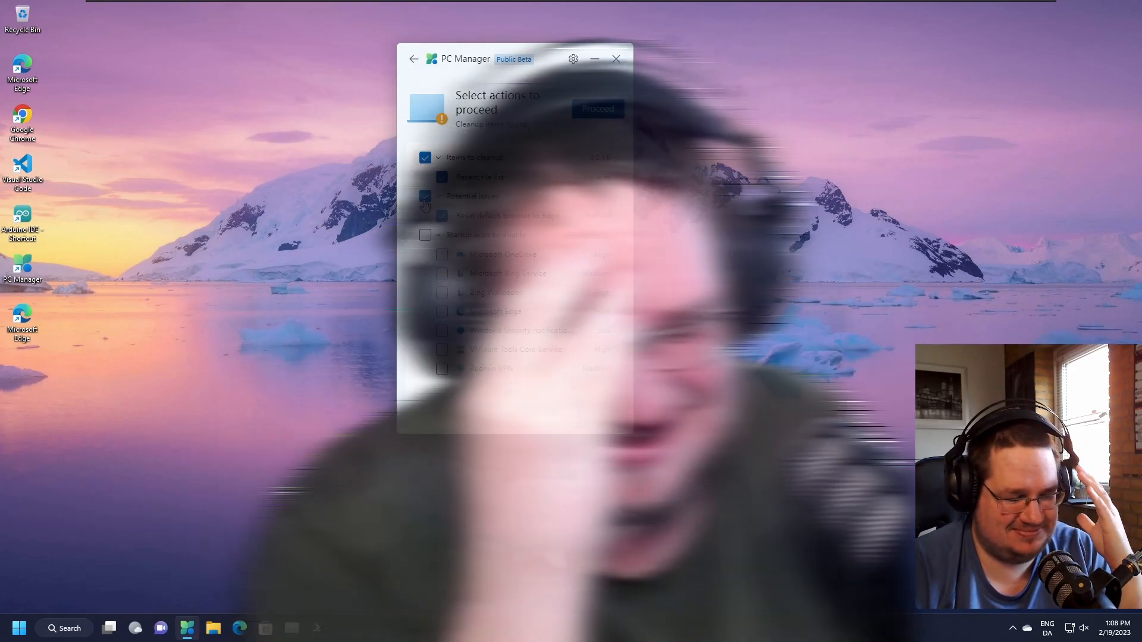
Run the health check with only recent file list cleanup selected, excluding the default browser reset
{"action": "left_click", "coordinate": [425, 196]}
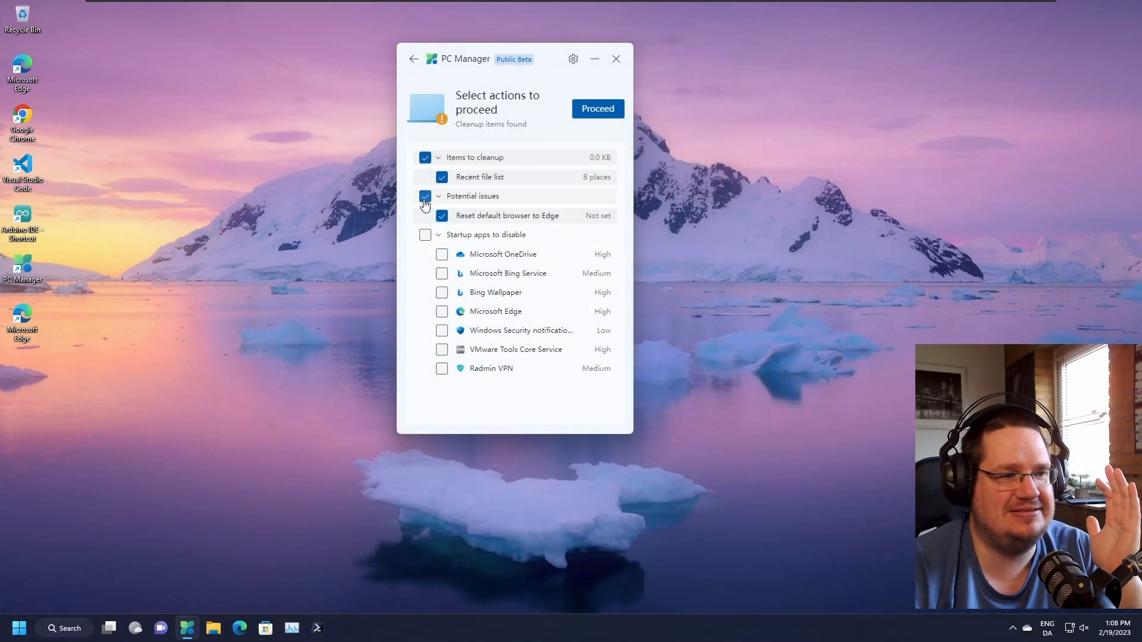
{"action": "left_click", "coordinate": [426, 197]}
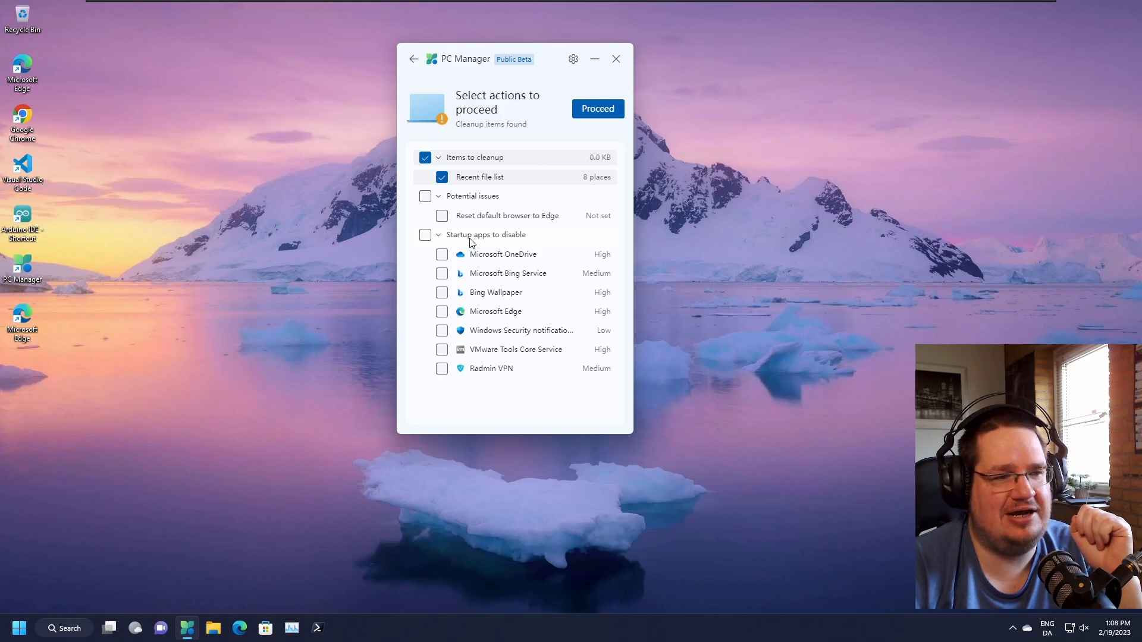
{"action": "mouse_move", "coordinate": [449, 368]}
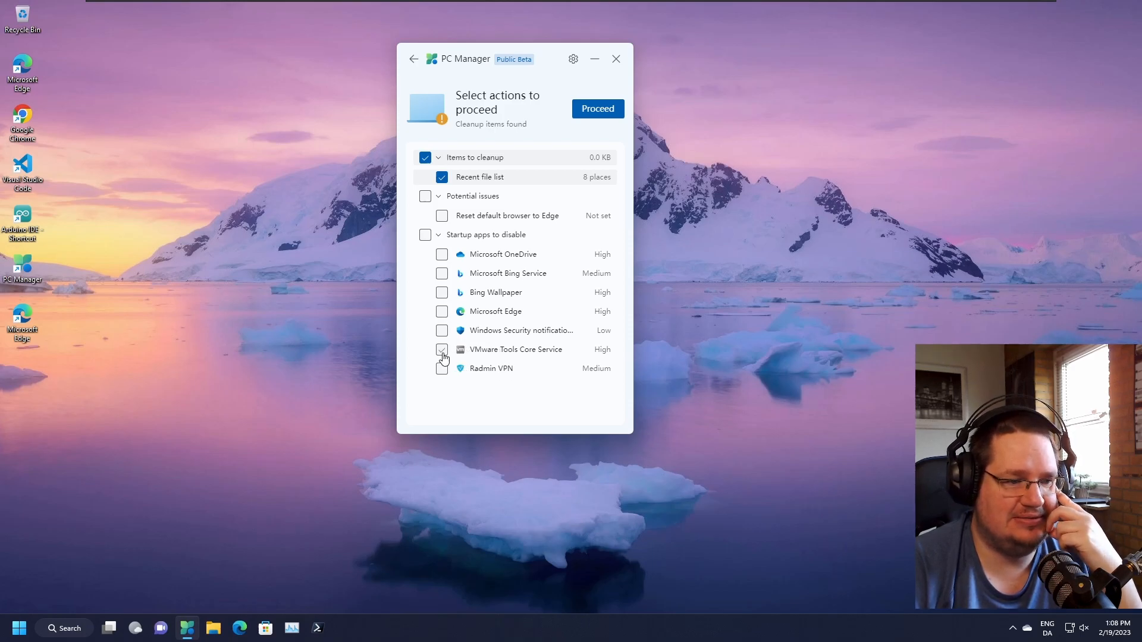
{"action": "left_click", "coordinate": [442, 349]}
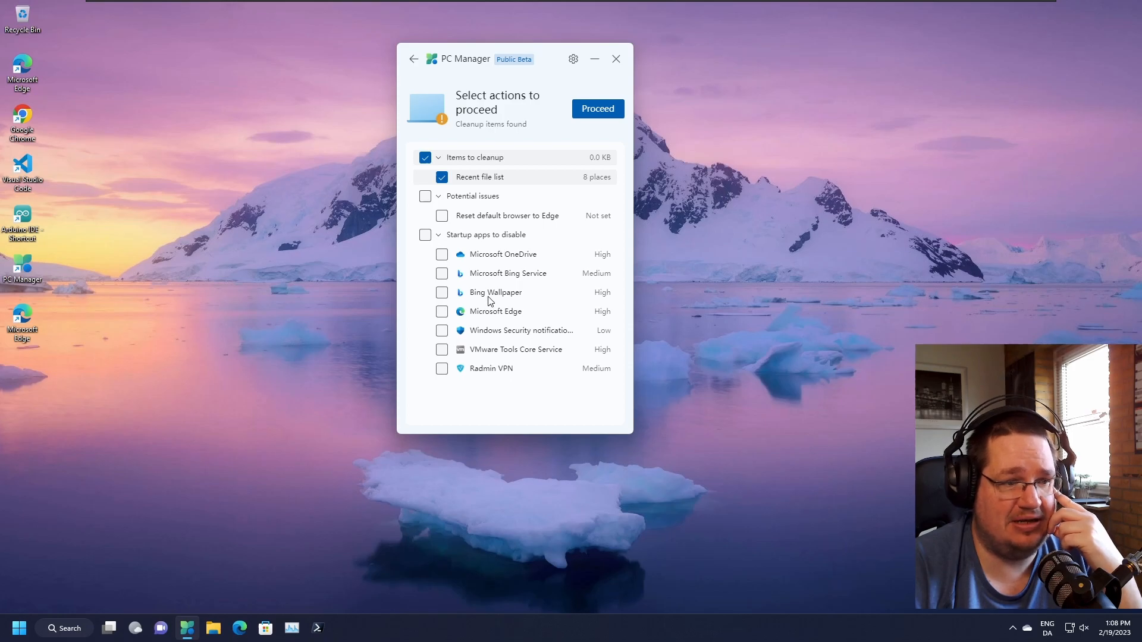
{"action": "mouse_move", "coordinate": [444, 349]}
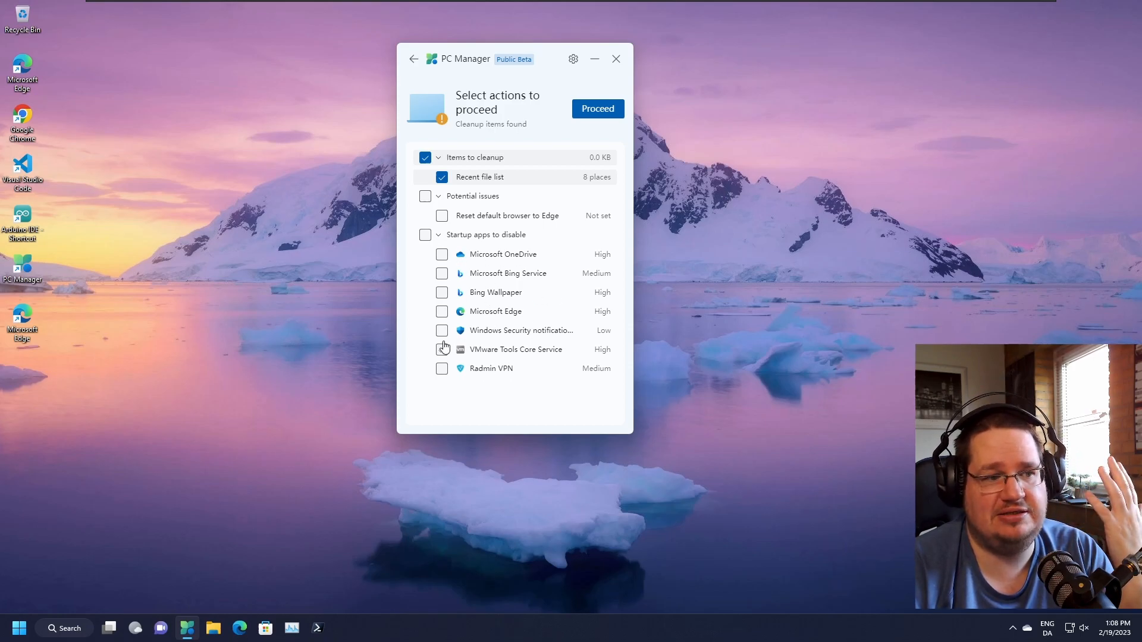
{"action": "mouse_move", "coordinate": [596, 108]}
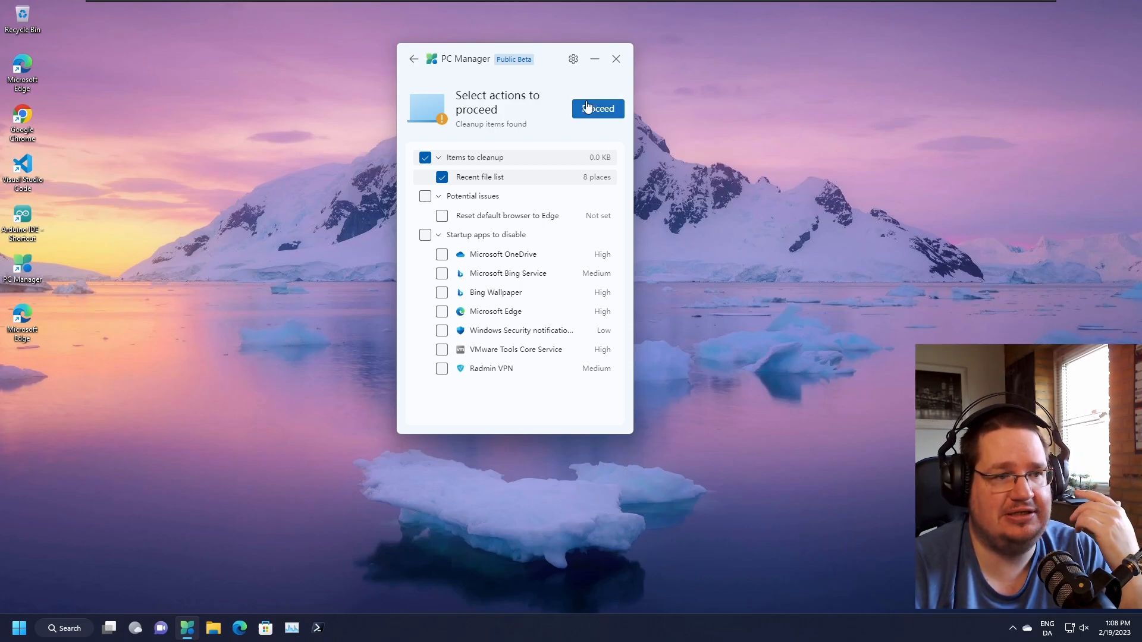
{"action": "left_click", "coordinate": [413, 59]}
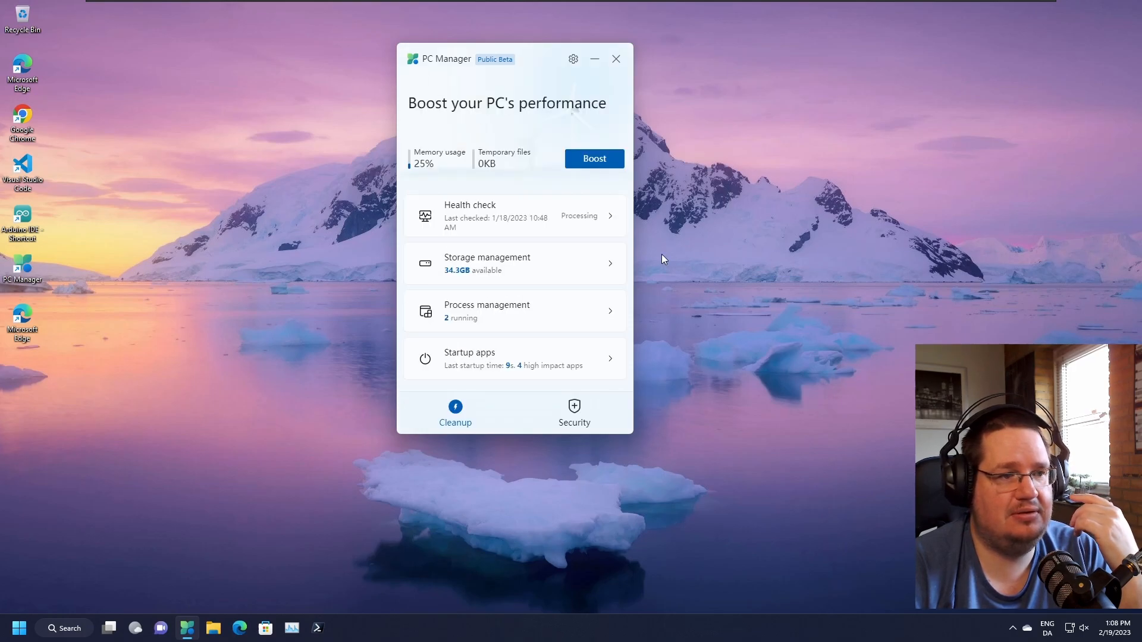
Open Storage Manager for the C drive from the PC Manager home page
{"action": "left_click", "coordinate": [514, 264]}
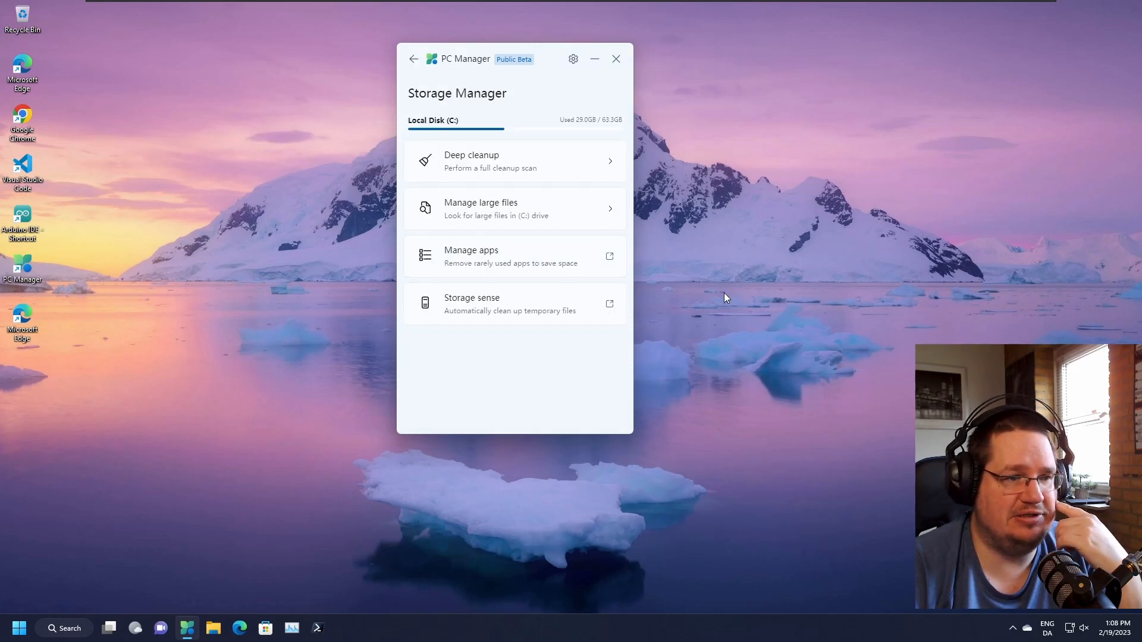
{"action": "mouse_move", "coordinate": [480, 323]}
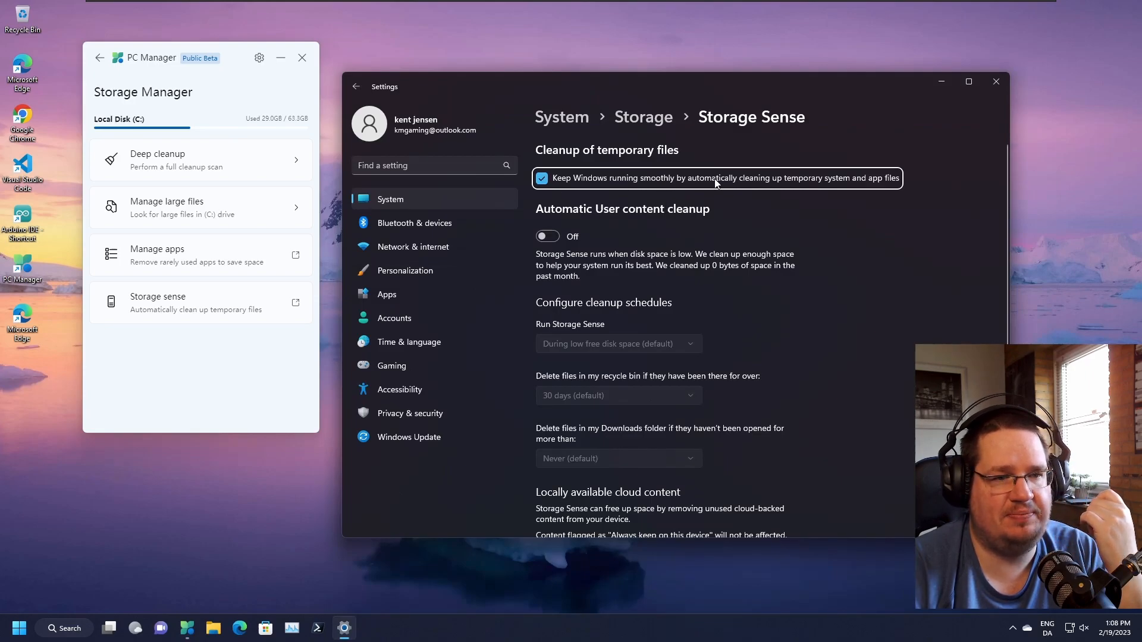
{"action": "mouse_move", "coordinate": [881, 189]}
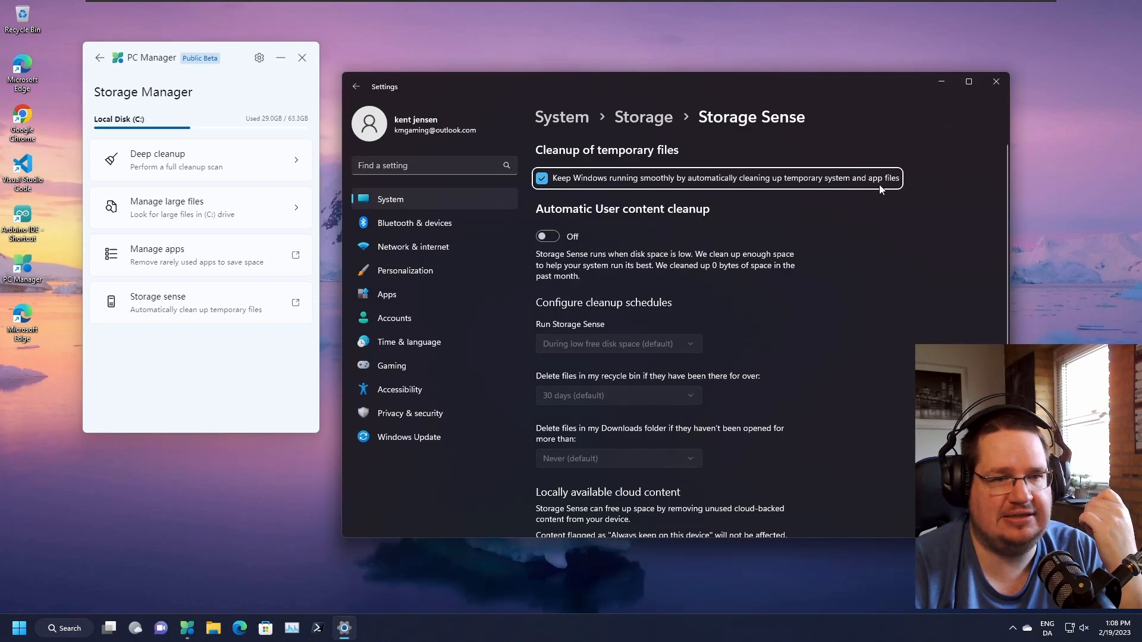
{"action": "mouse_move", "coordinate": [776, 369]}
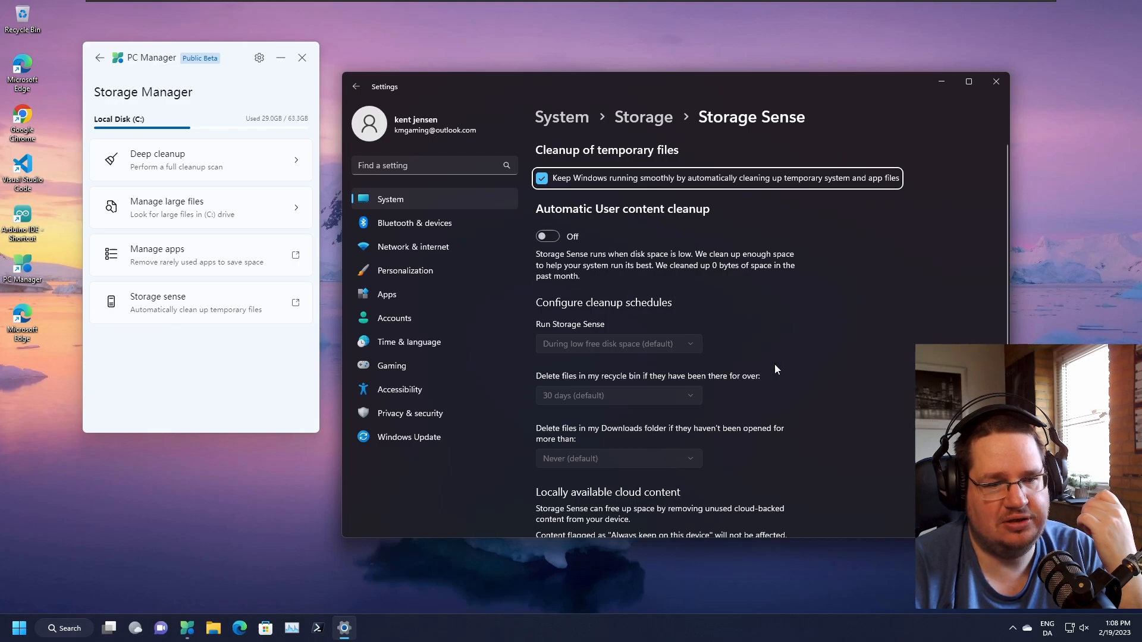
{"action": "mouse_move", "coordinate": [608, 260]}
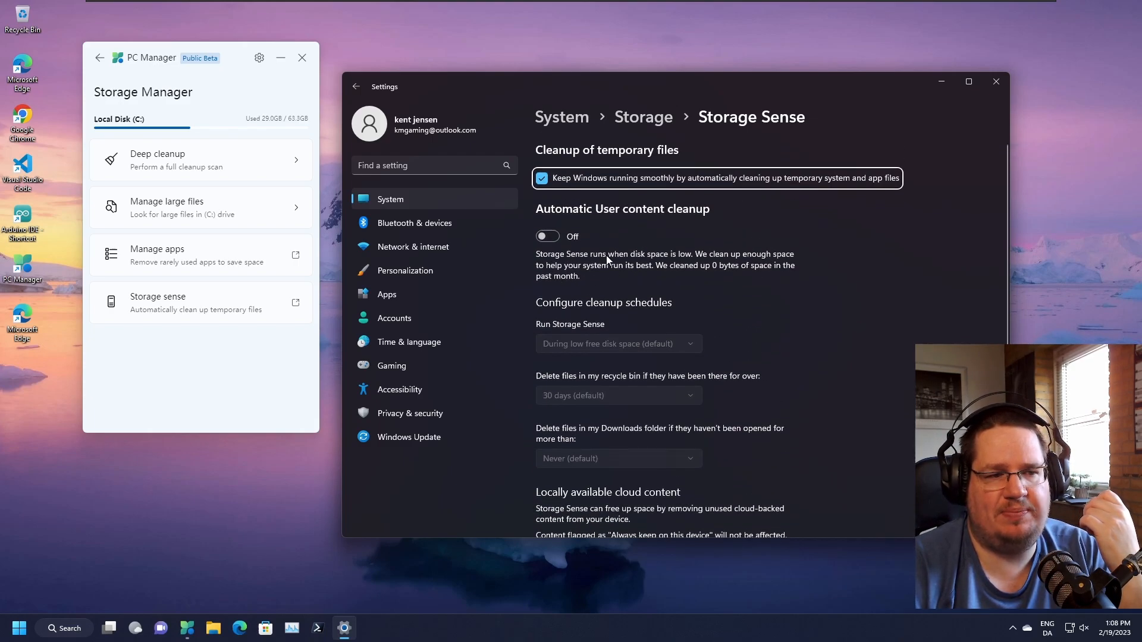
{"action": "mouse_move", "coordinate": [615, 225]}
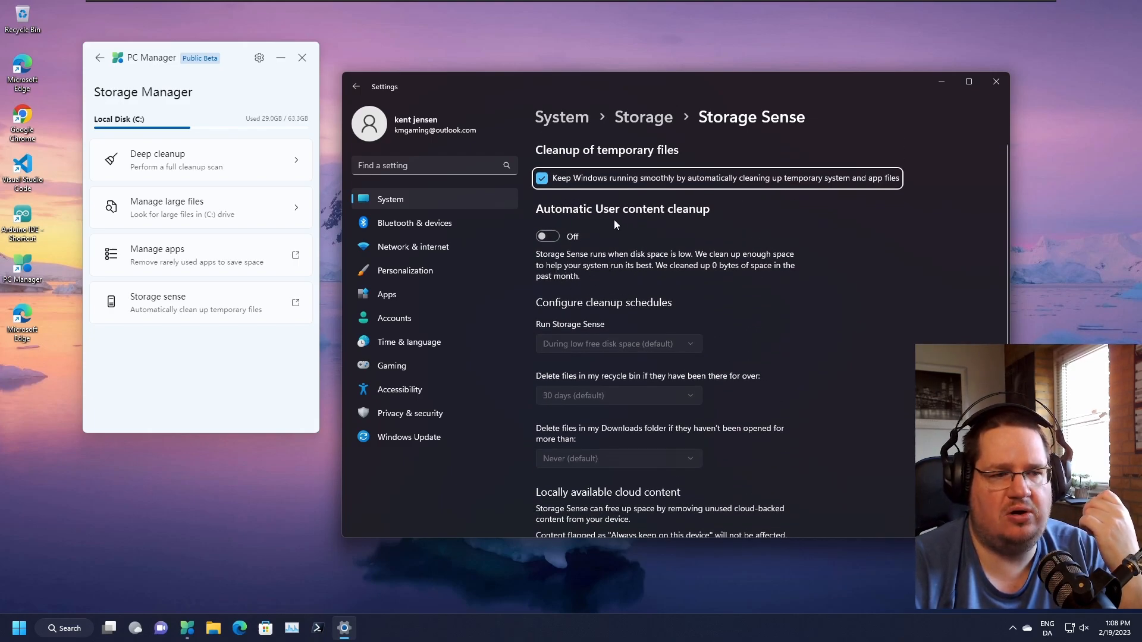
{"action": "mouse_move", "coordinate": [677, 219]}
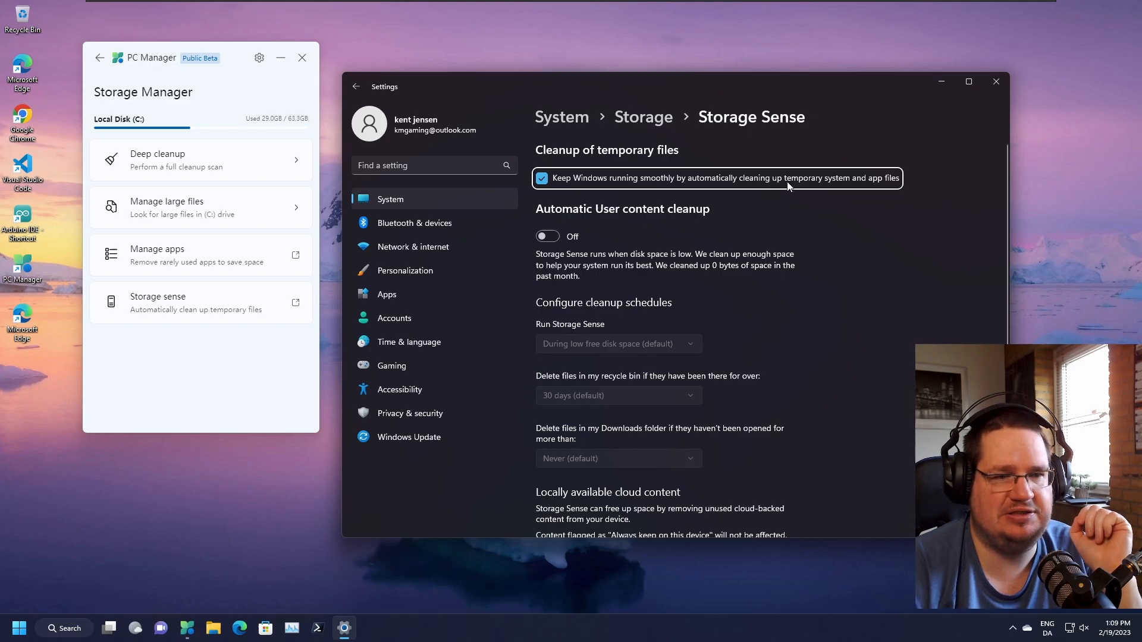
Close the Storage Sense settings window and recentre the PC Manager window
{"action": "left_click", "coordinate": [996, 81]}
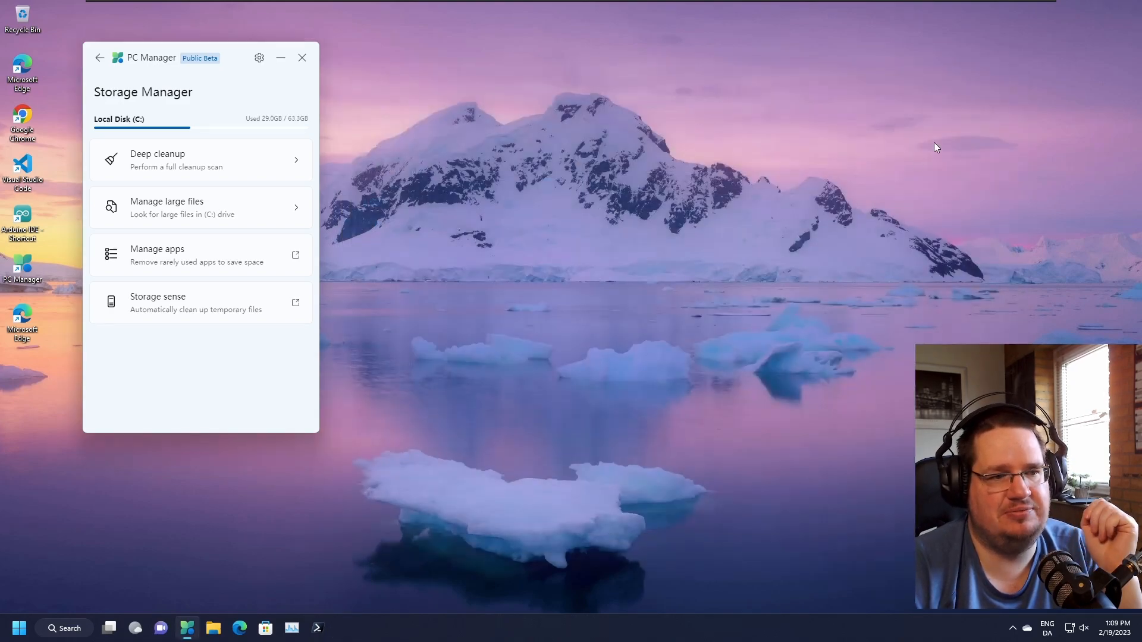
{"action": "left_click_drag", "start_coordinate": [200, 57], "coordinate": [436, 70]}
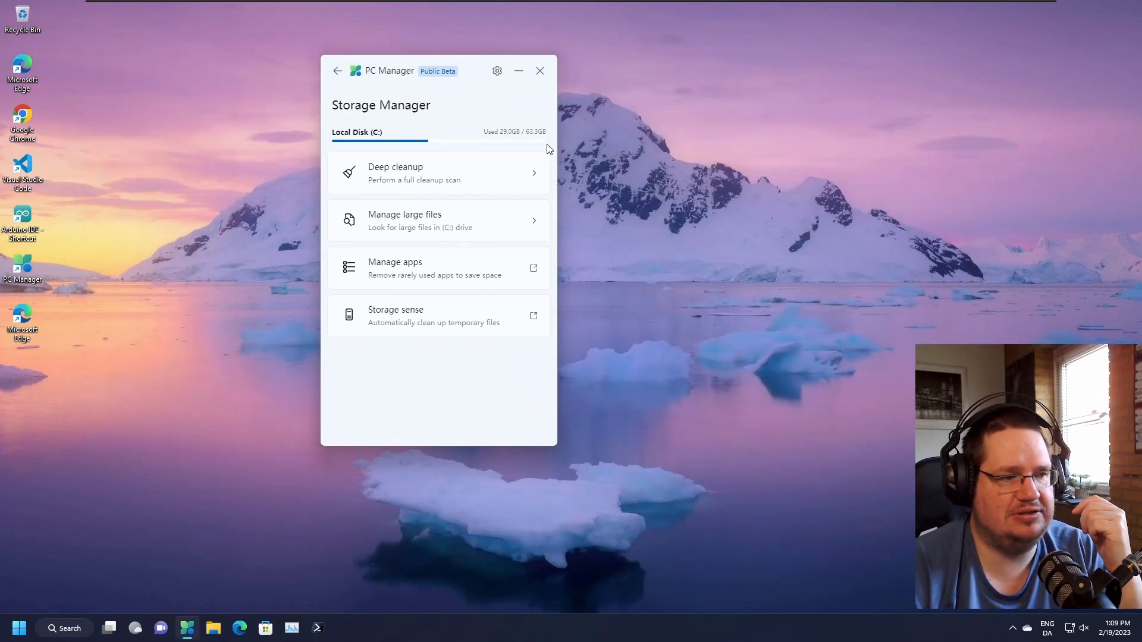
{"action": "mouse_move", "coordinate": [452, 281]}
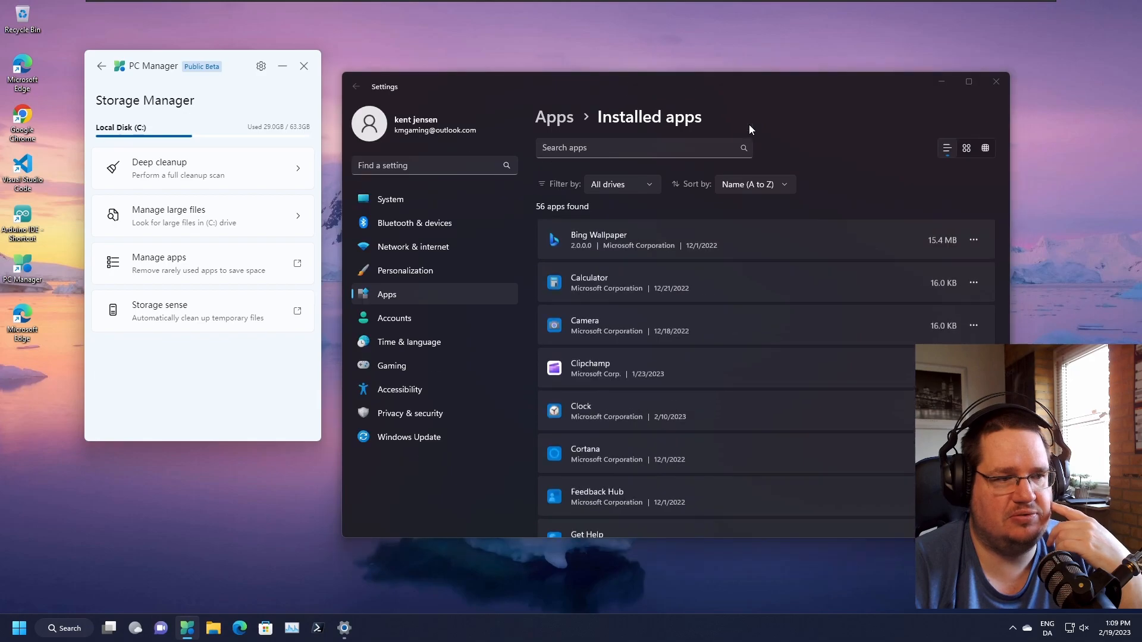
Review the Installed apps list of 56 apps in Settings, then close it
{"action": "scroll", "scroll_direction": "down", "scroll_amount": 3}
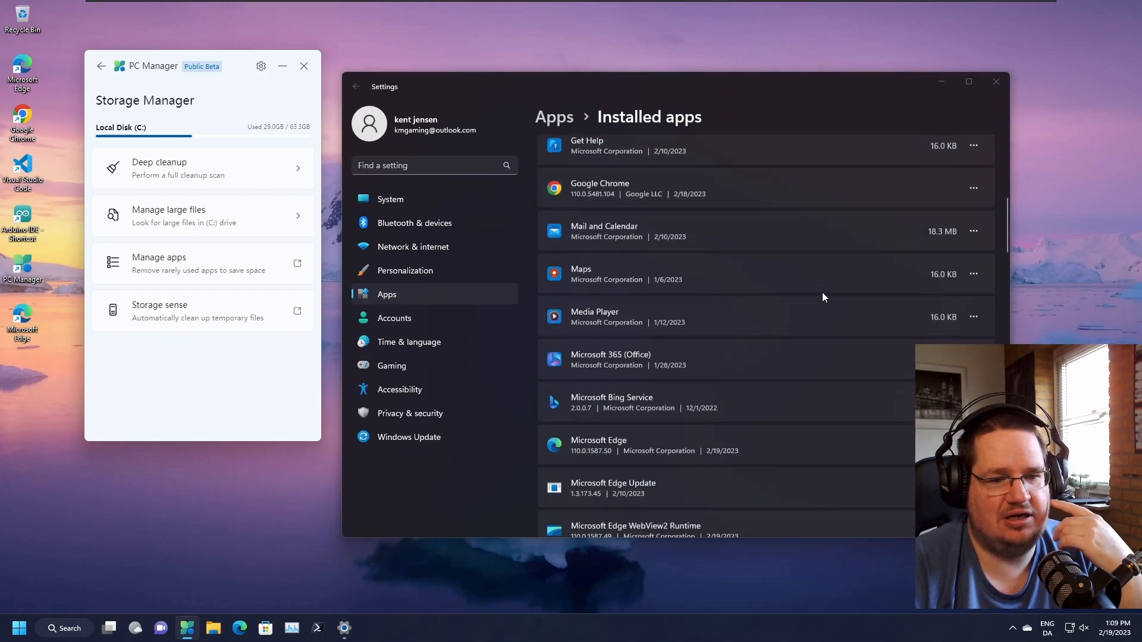
{"action": "scroll", "scroll_direction": "down", "scroll_amount": 3}
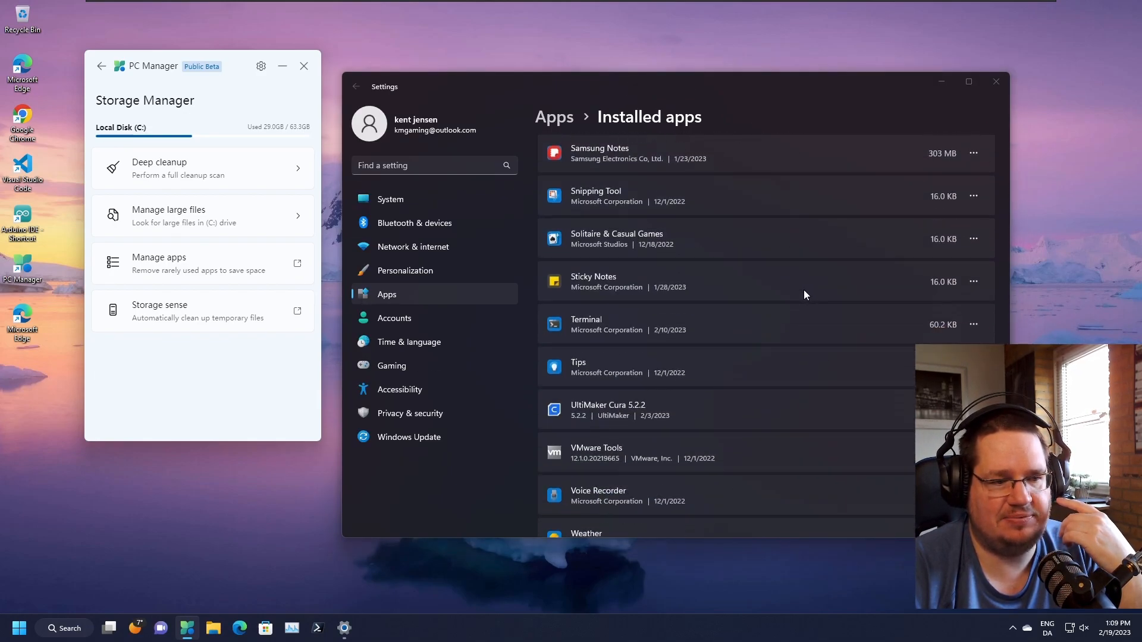
{"action": "scroll", "scroll_direction": "down", "scroll_amount": 3}
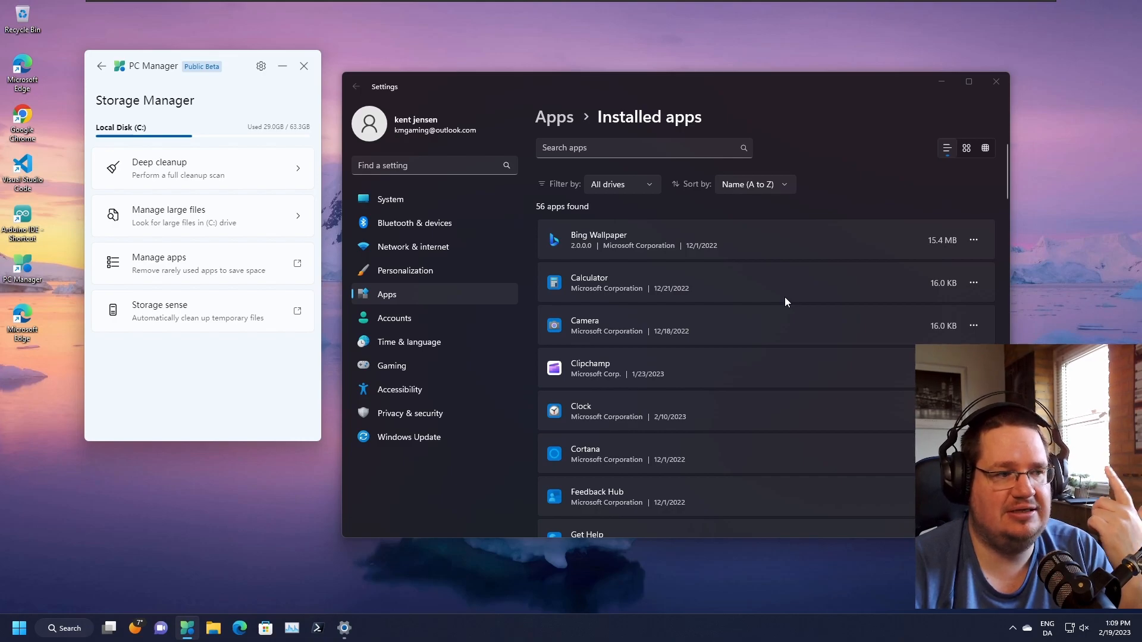
{"action": "mouse_move", "coordinate": [841, 277]}
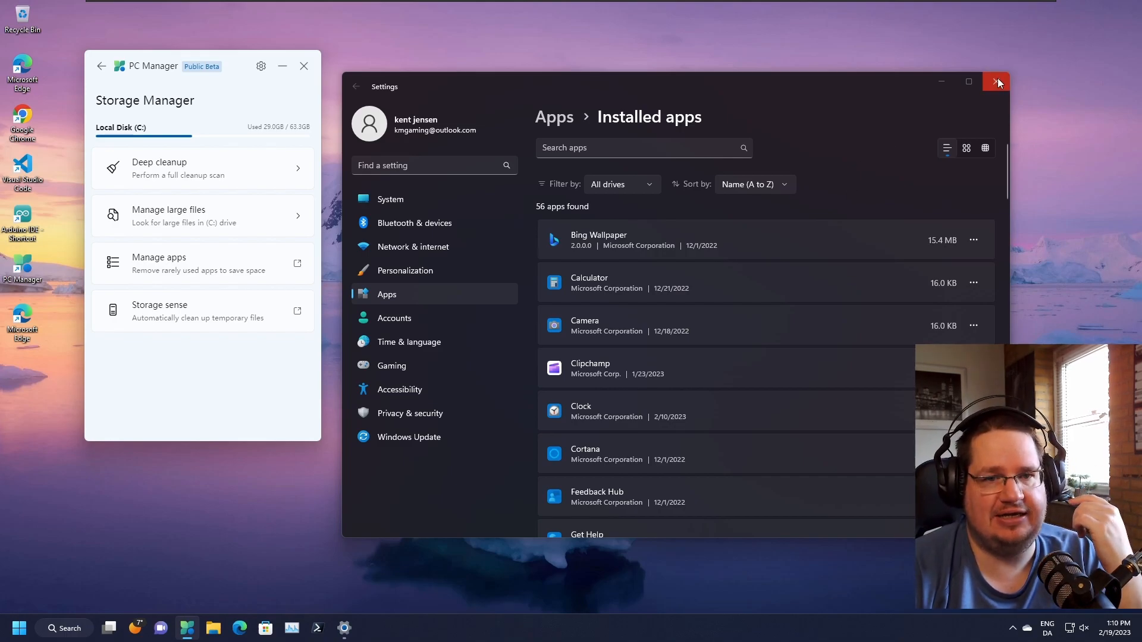
{"action": "left_click", "coordinate": [997, 82]}
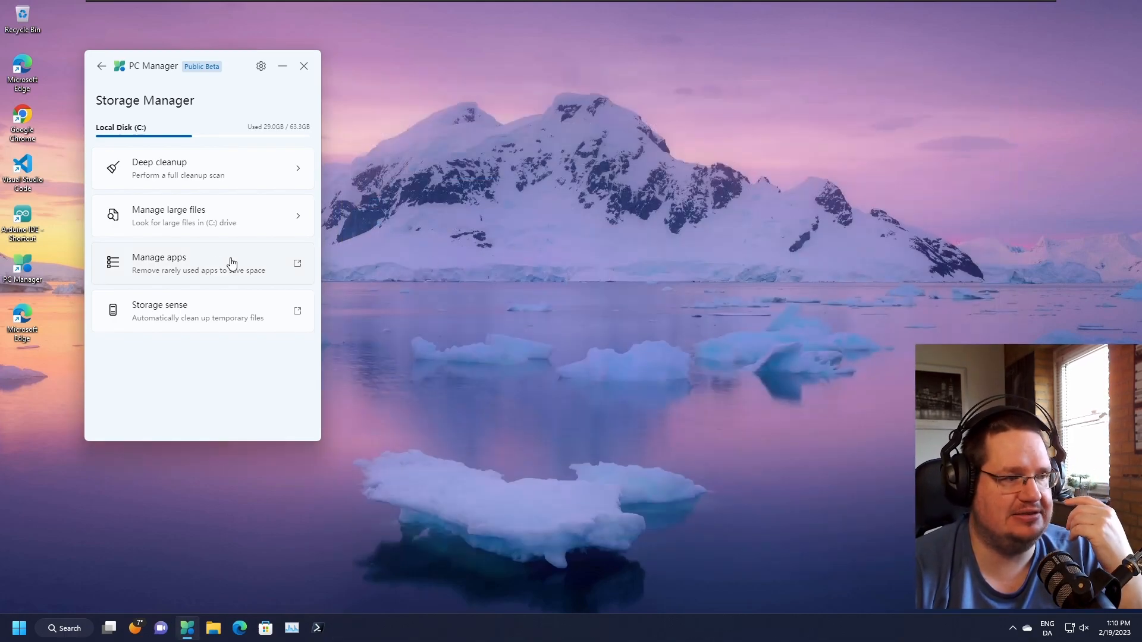
View Manage large files with its Size and Type filters, then move on to Deep cleanup
{"action": "left_click", "coordinate": [202, 215]}
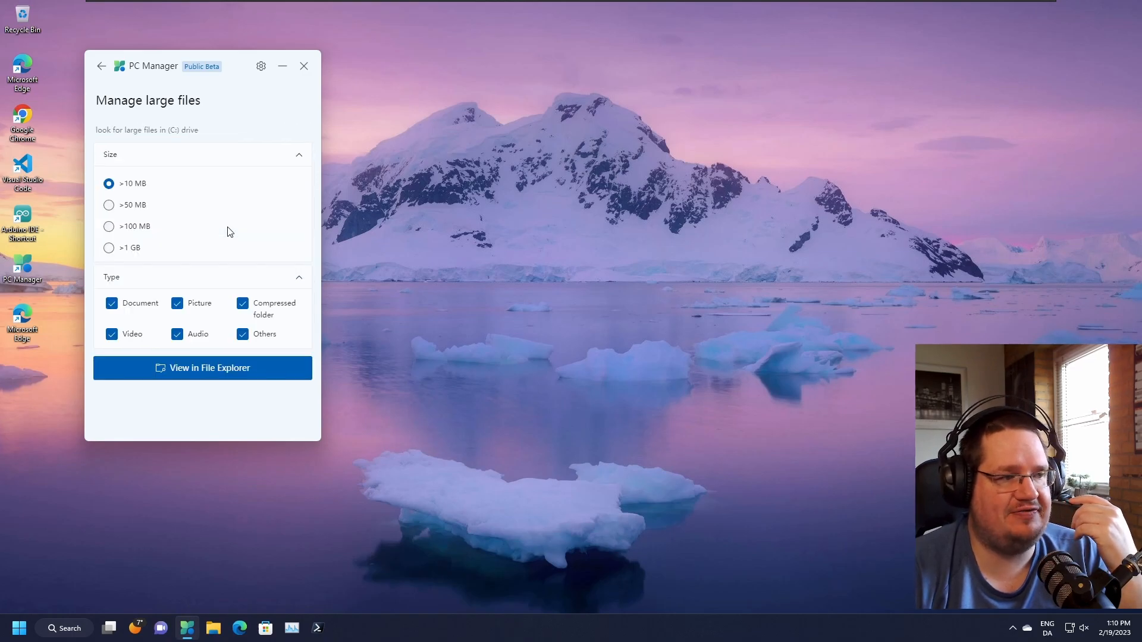
{"action": "left_click", "coordinate": [108, 247]}
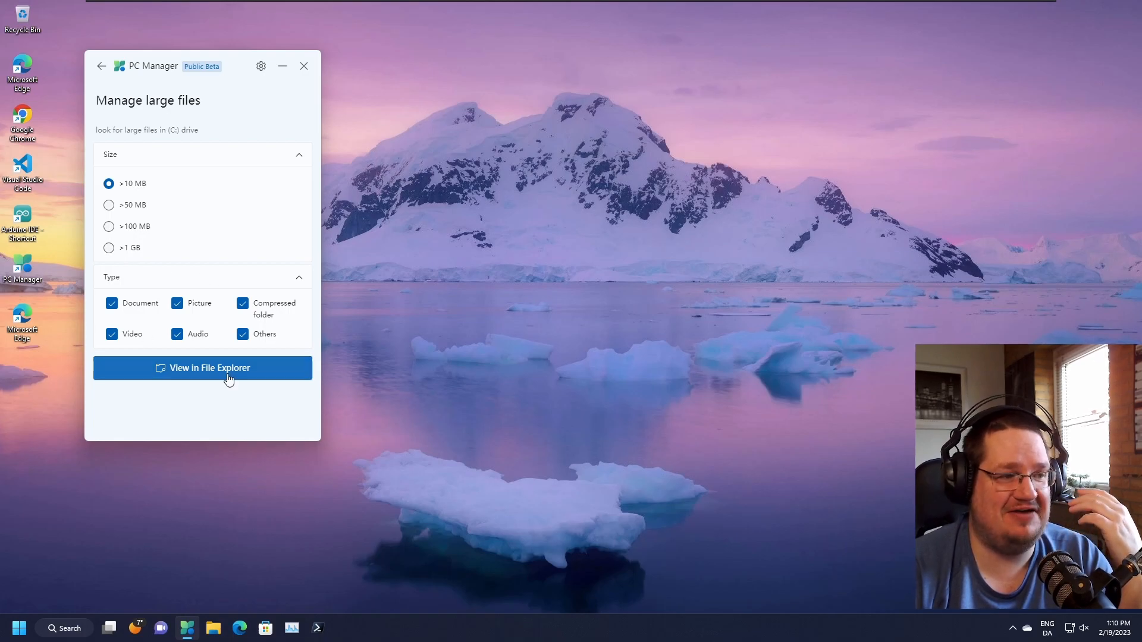
{"action": "mouse_move", "coordinate": [242, 240]}
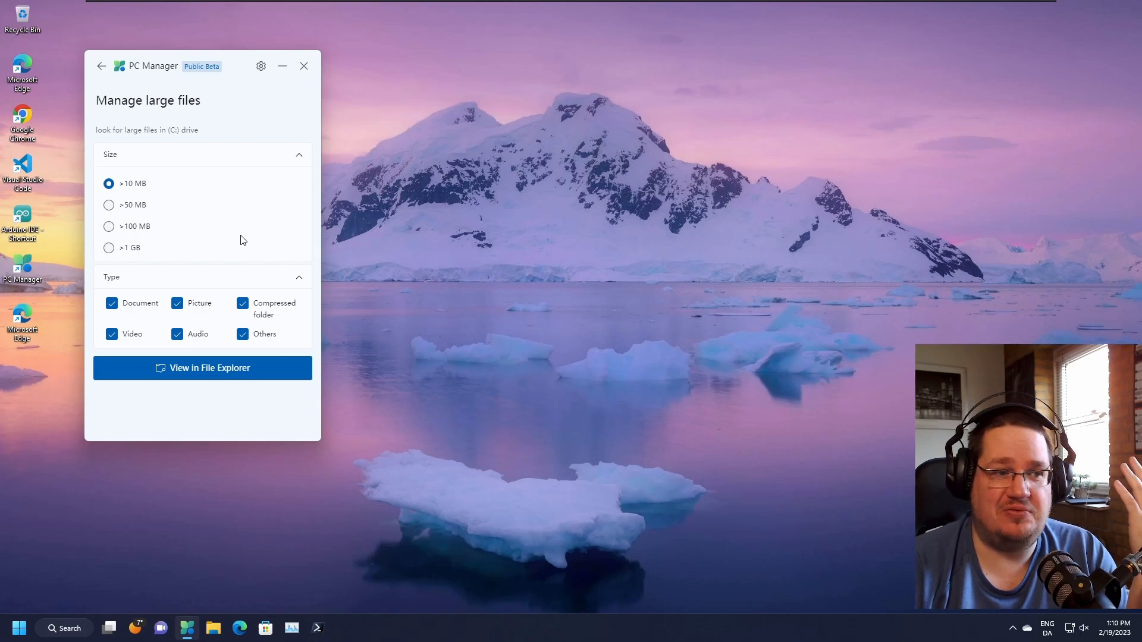
{"action": "left_click", "coordinate": [101, 66]}
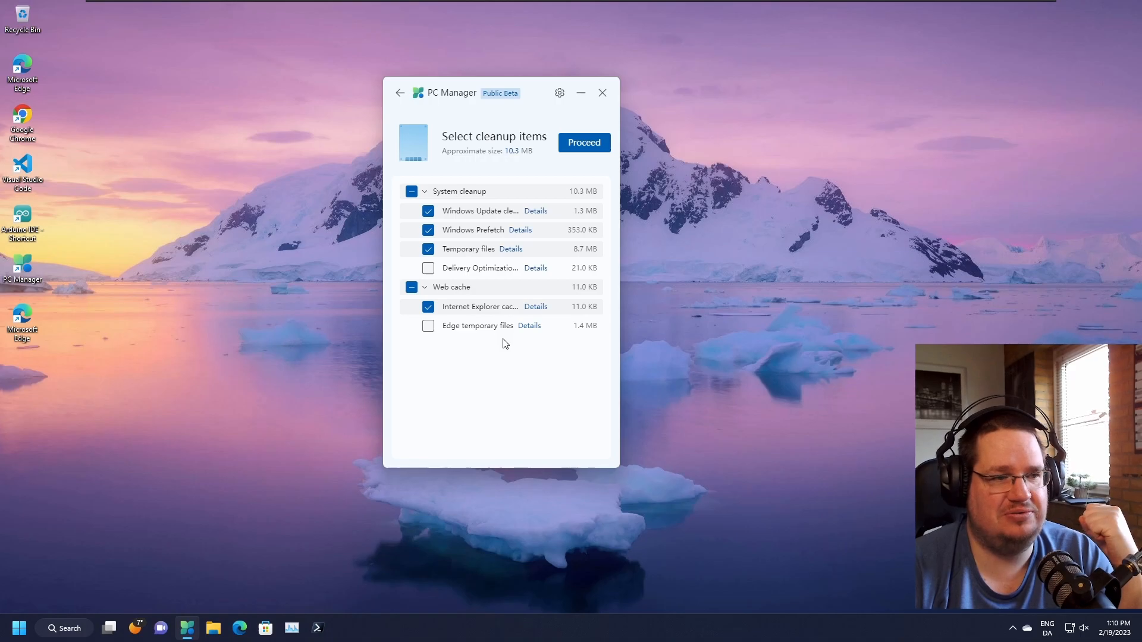
Return to the home page and show Process management listing VMware Tools Core Service and Radmin VPN
{"action": "left_click", "coordinate": [400, 93]}
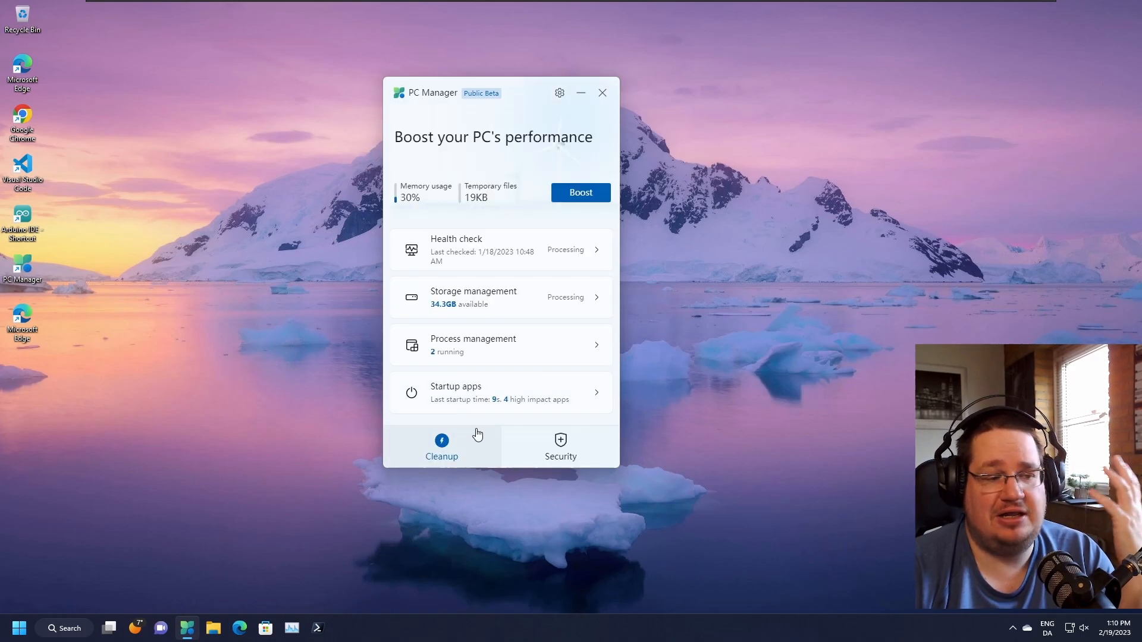
{"action": "left_click", "coordinate": [473, 297]}
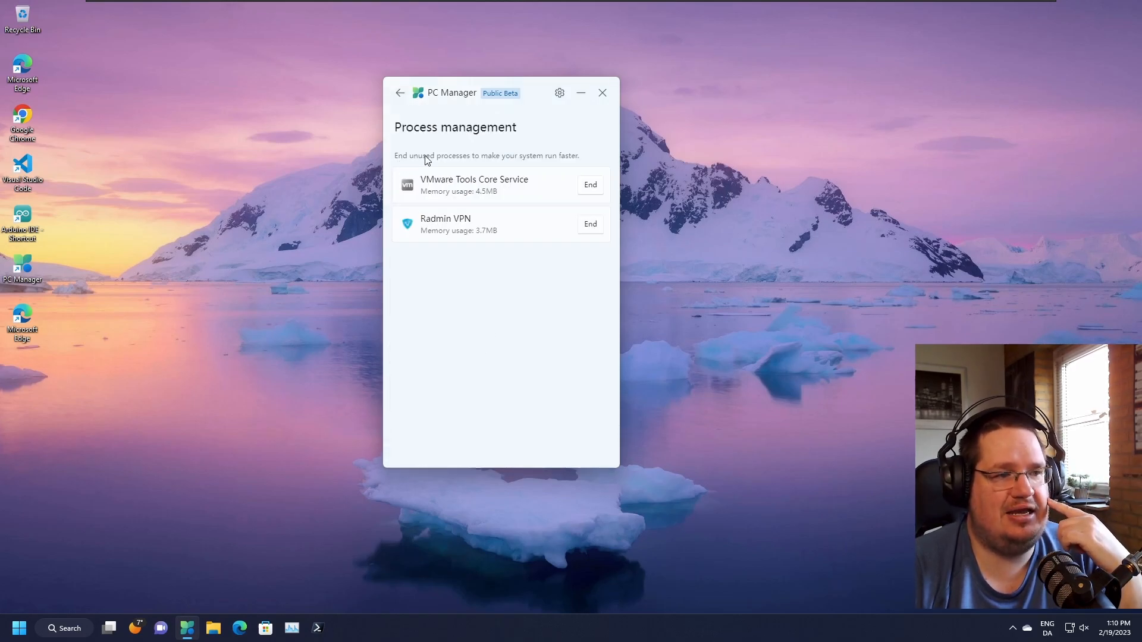
{"action": "mouse_move", "coordinate": [545, 165]}
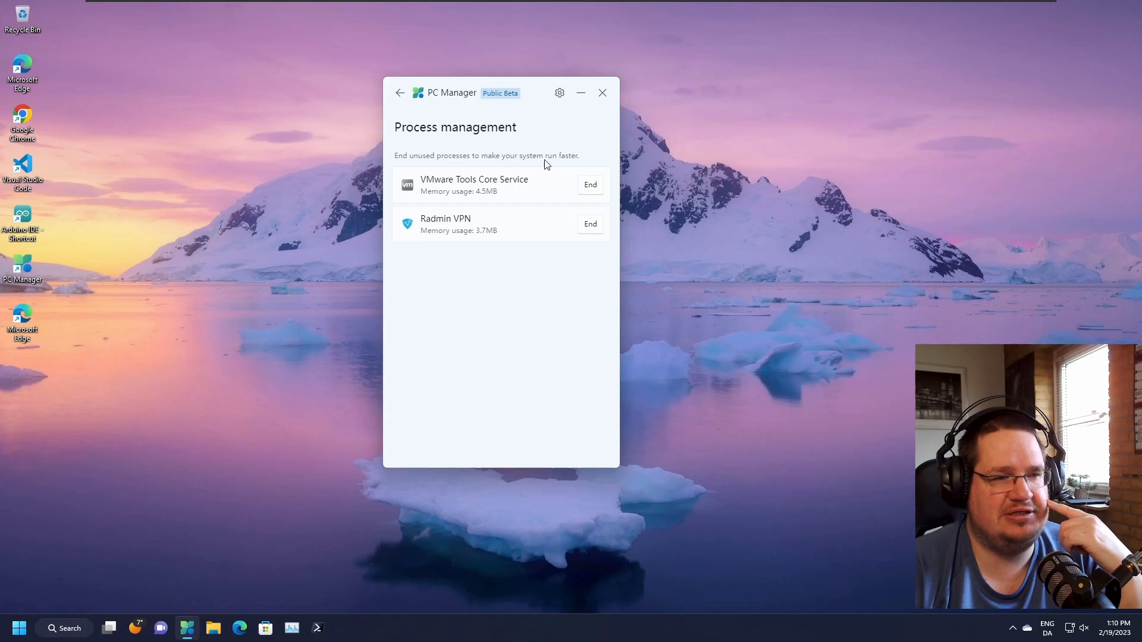
{"action": "mouse_move", "coordinate": [495, 306]}
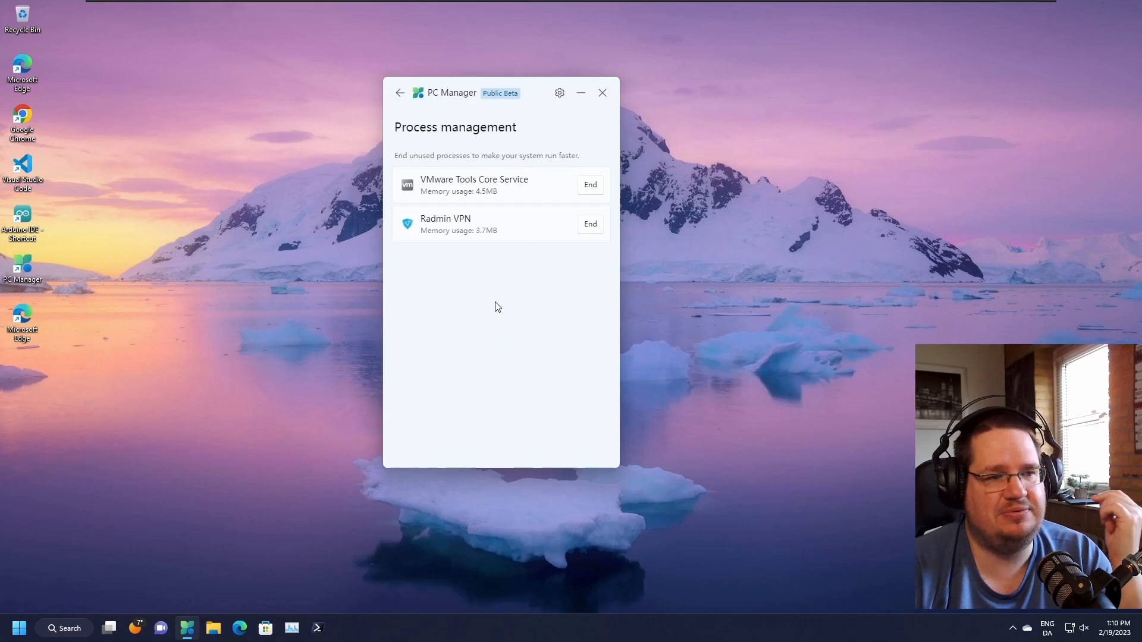
{"action": "mouse_move", "coordinate": [470, 357]}
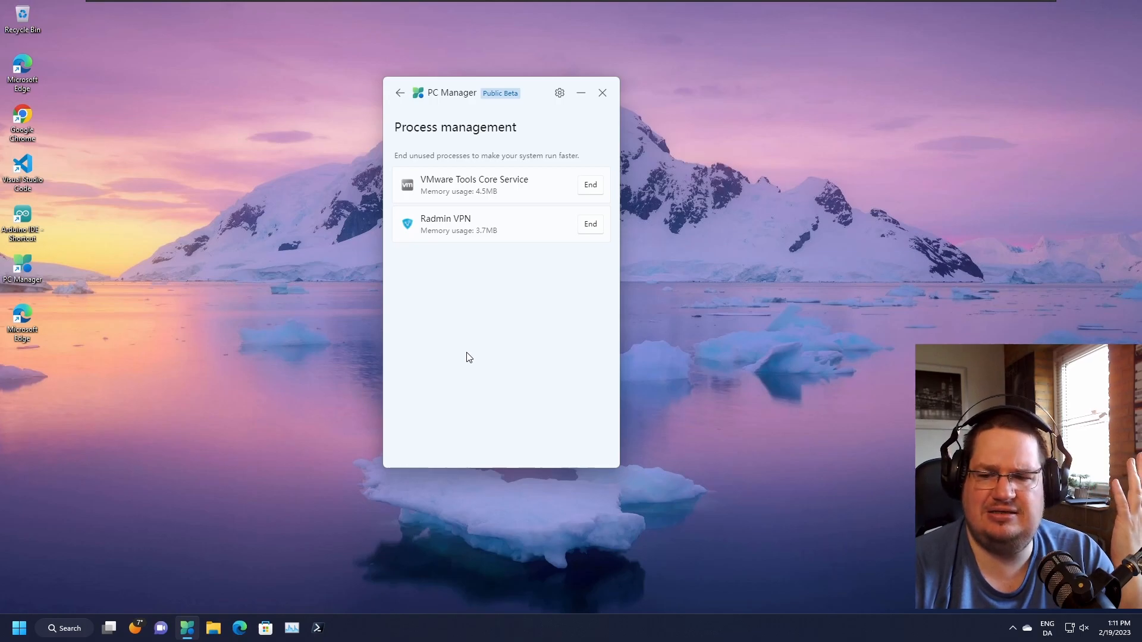
{"action": "mouse_move", "coordinate": [537, 306]}
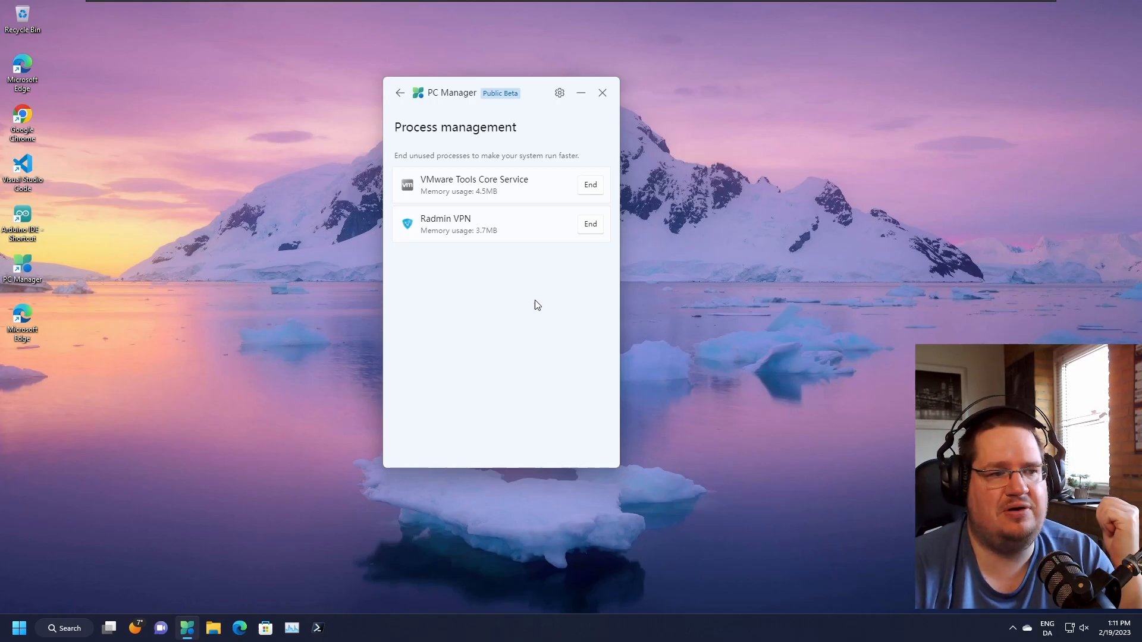
End the Radmin VPN process, leaving VMware Tools Core Service as the only one listed
{"action": "left_click", "coordinate": [590, 224]}
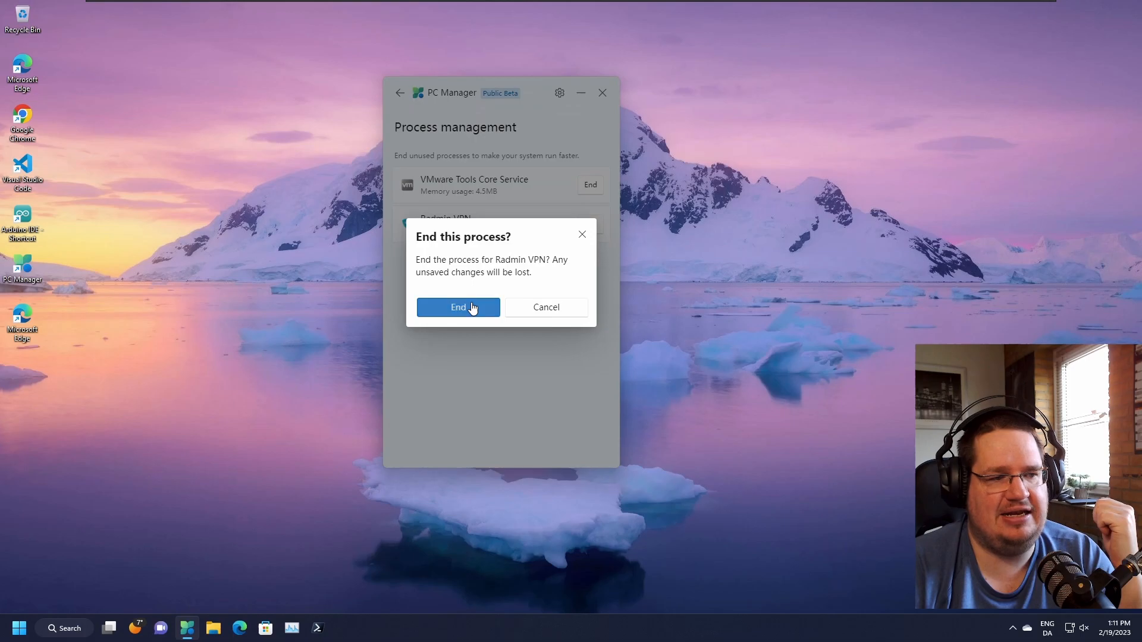
{"action": "left_click", "coordinate": [457, 307]}
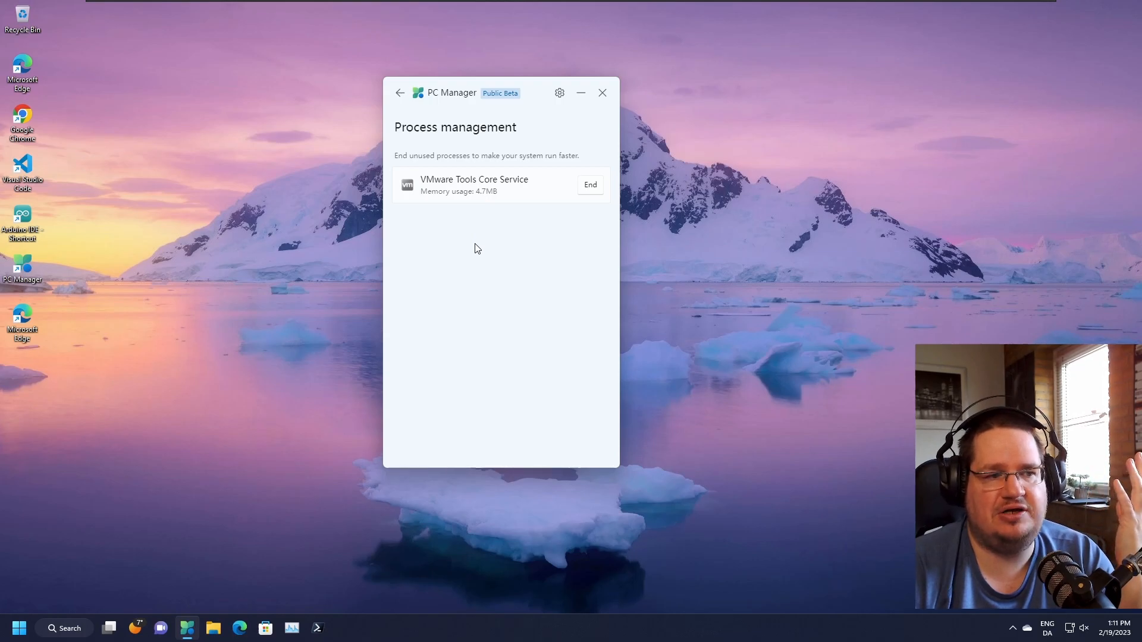
{"action": "mouse_move", "coordinate": [493, 200]}
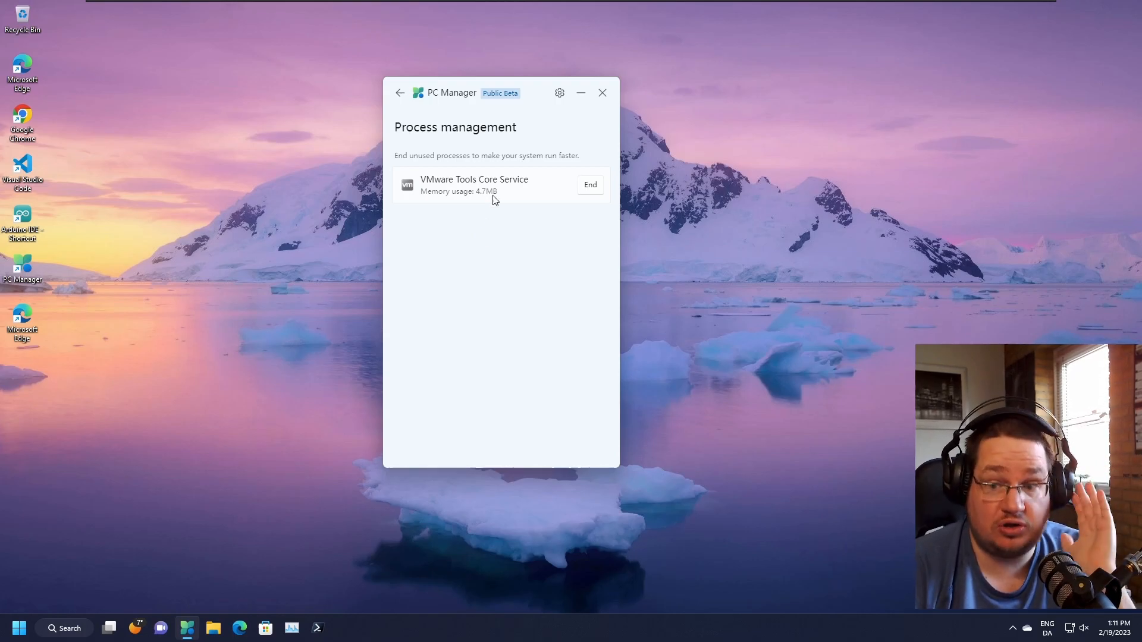
{"action": "mouse_move", "coordinate": [486, 252]}
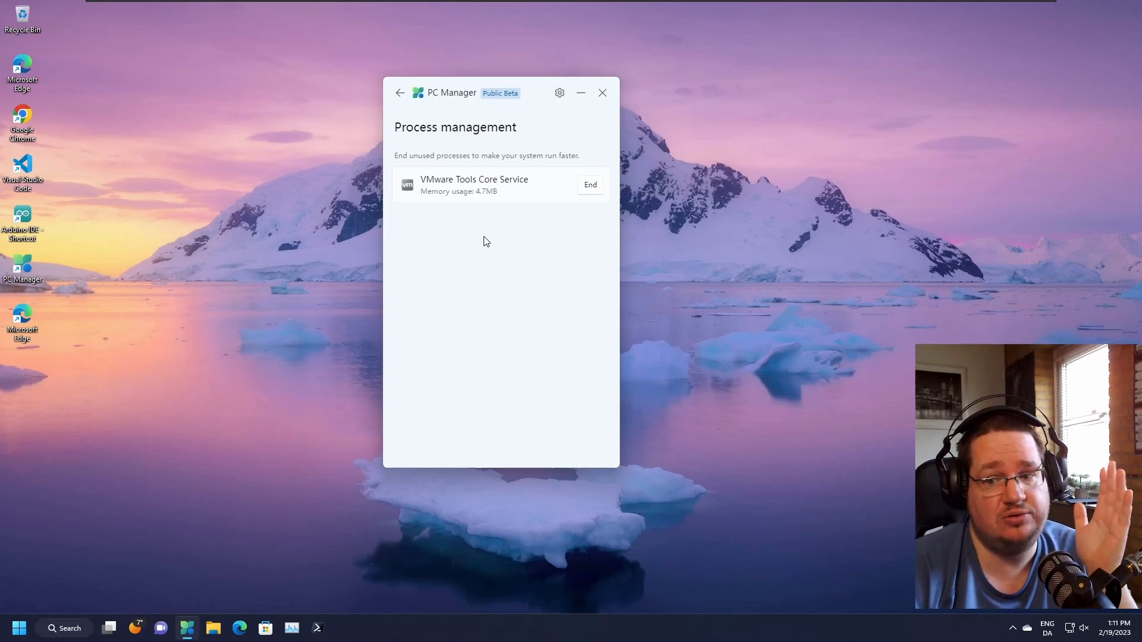
{"action": "mouse_move", "coordinate": [459, 229]}
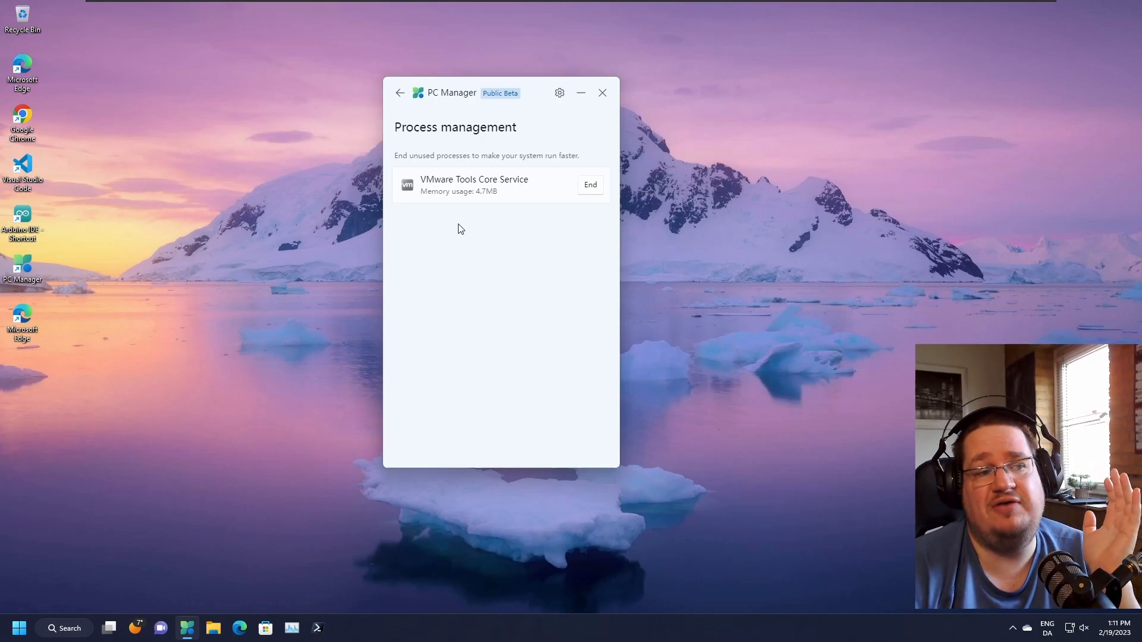
{"action": "mouse_move", "coordinate": [484, 276]}
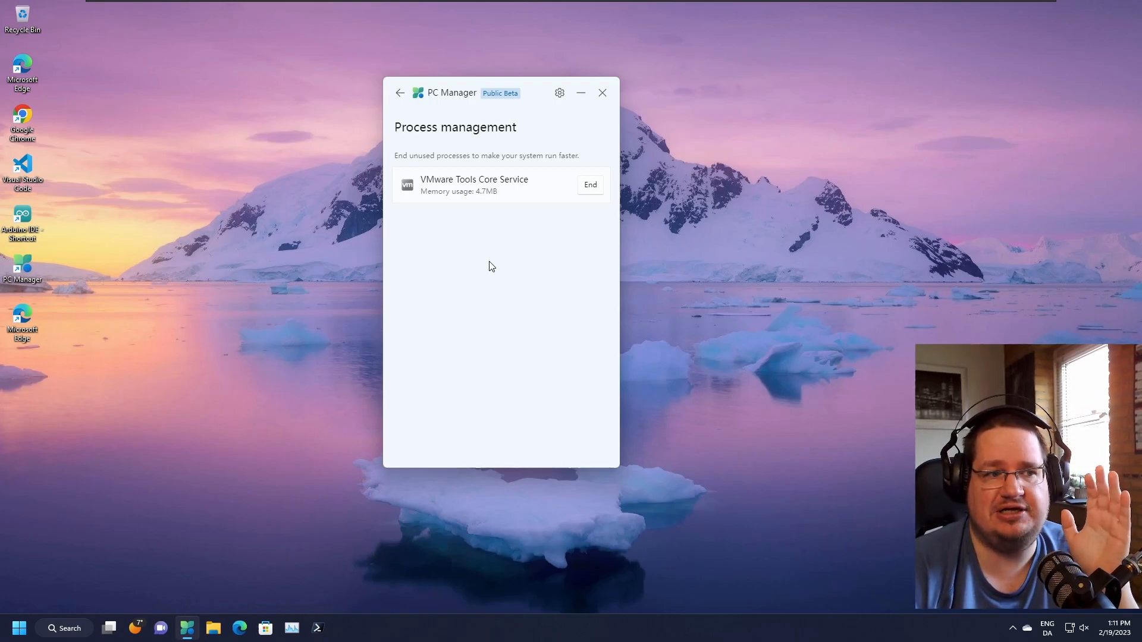
{"action": "mouse_move", "coordinate": [511, 198]}
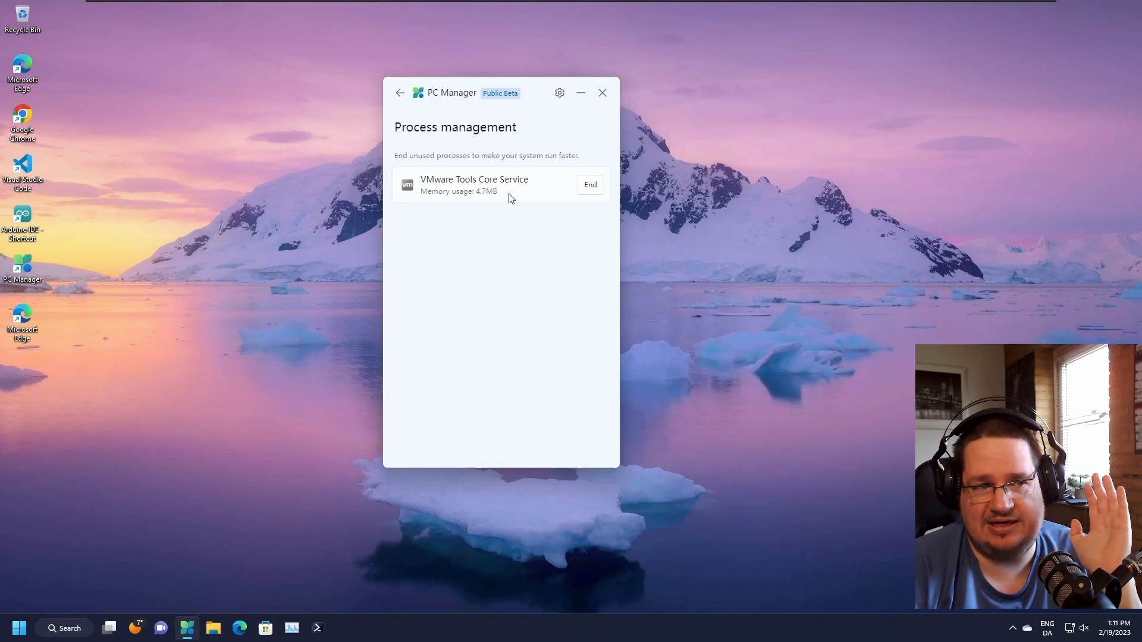
{"action": "mouse_move", "coordinate": [25, 128]}
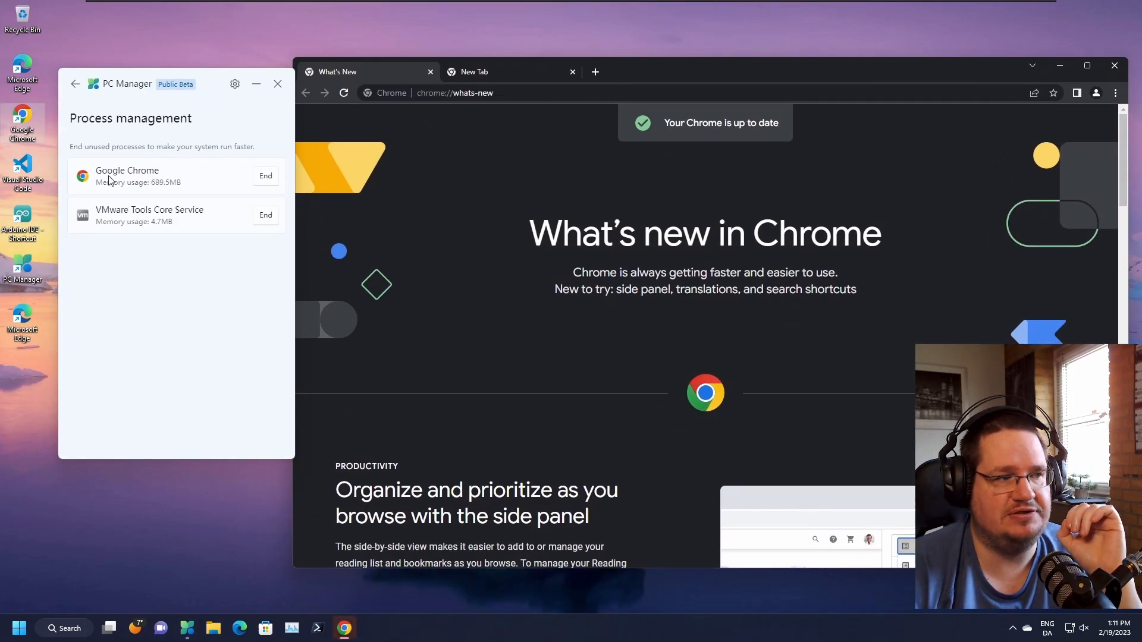
{"action": "mouse_move", "coordinate": [166, 306]}
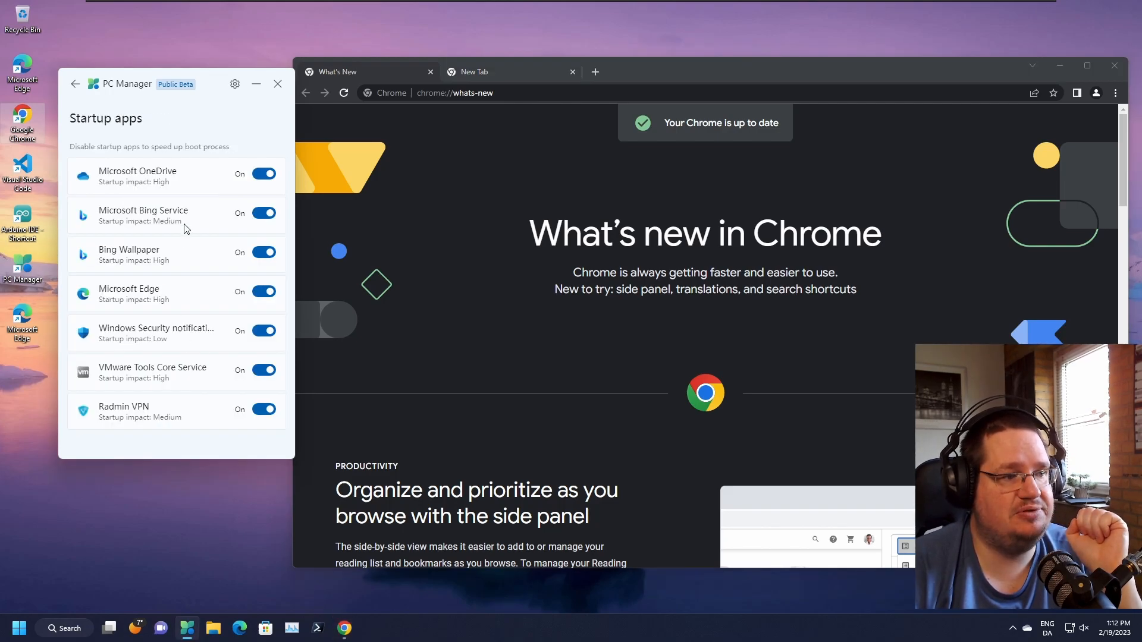
{"action": "mouse_move", "coordinate": [279, 372]}
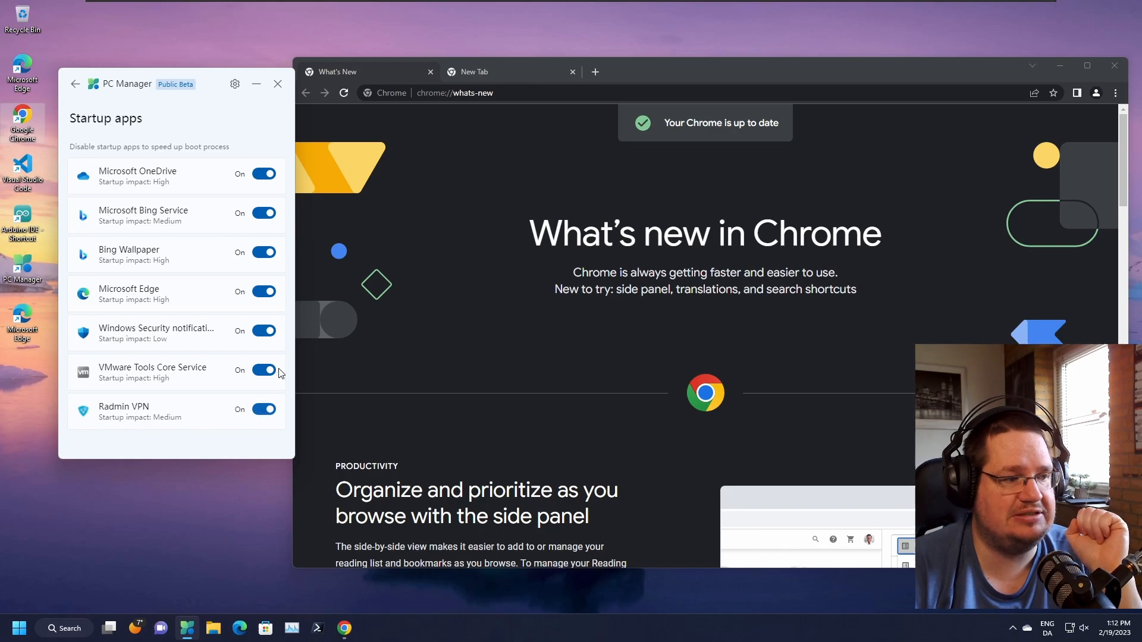
{"action": "mouse_move", "coordinate": [227, 412]}
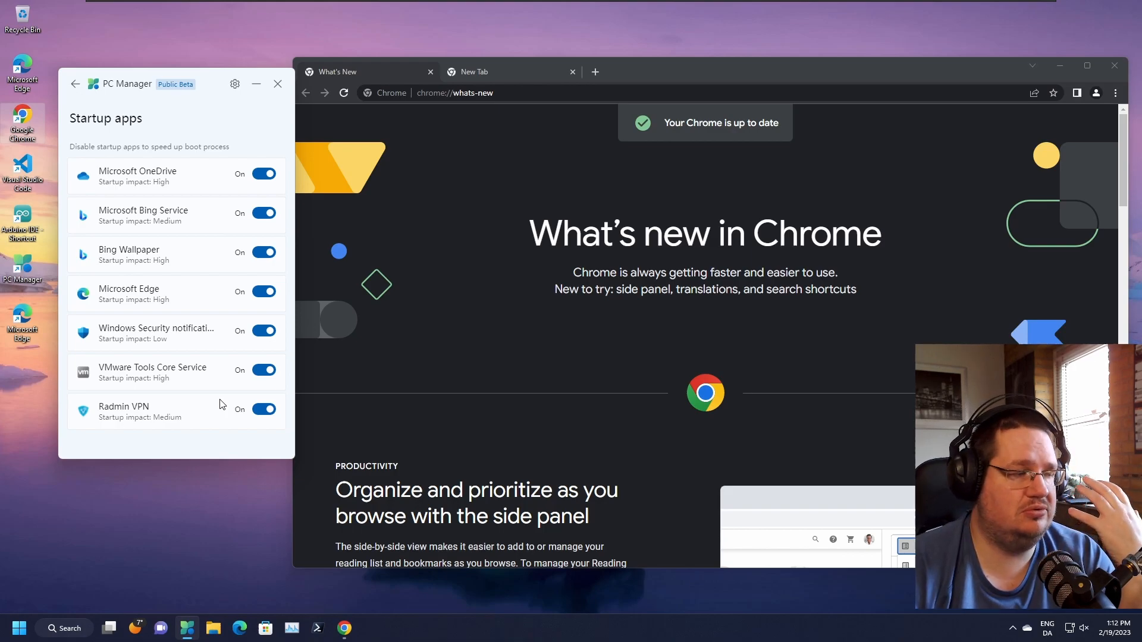
{"action": "mouse_move", "coordinate": [443, 514]}
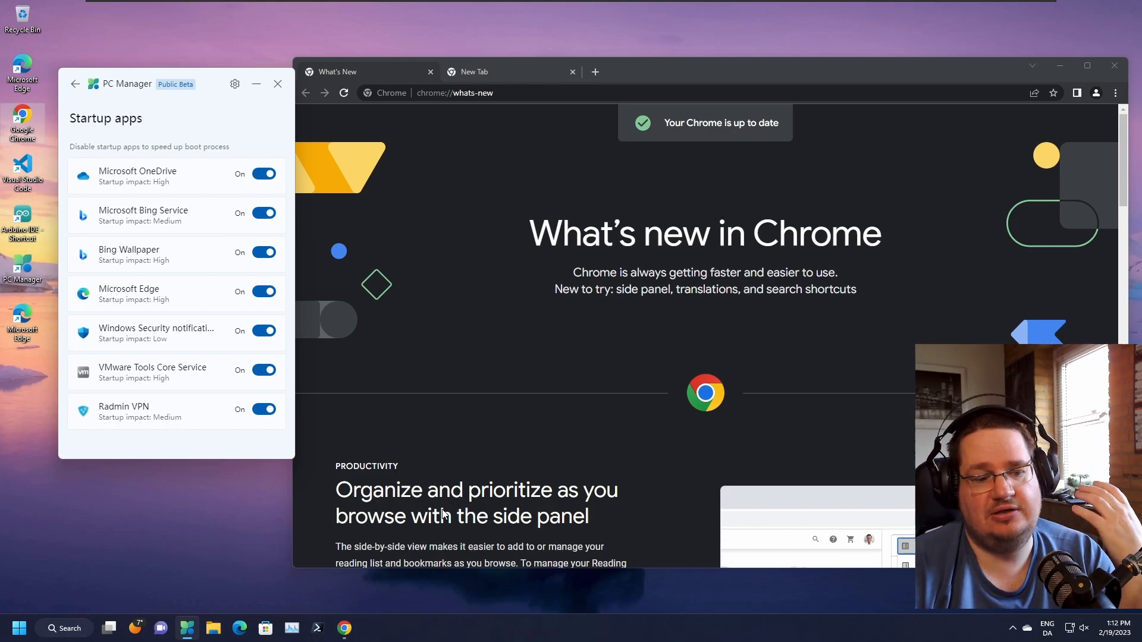
Launch Task Manager from the taskbar, close it, and return to PC Manager's main screen
{"action": "right_click", "coordinate": [561, 630]}
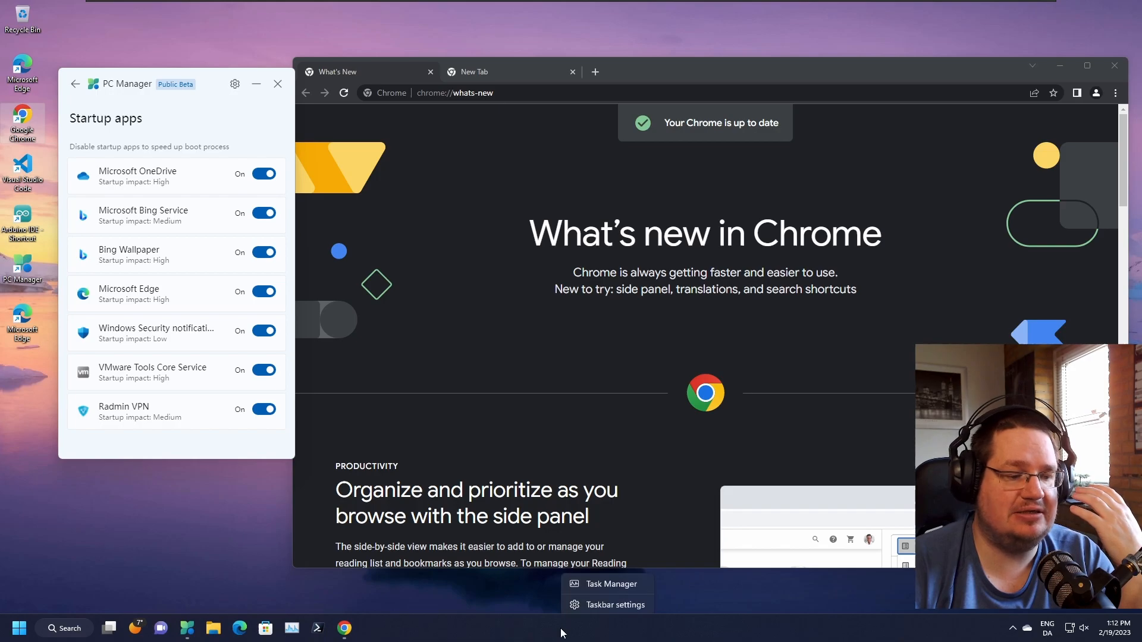
{"action": "left_click", "coordinate": [611, 583]}
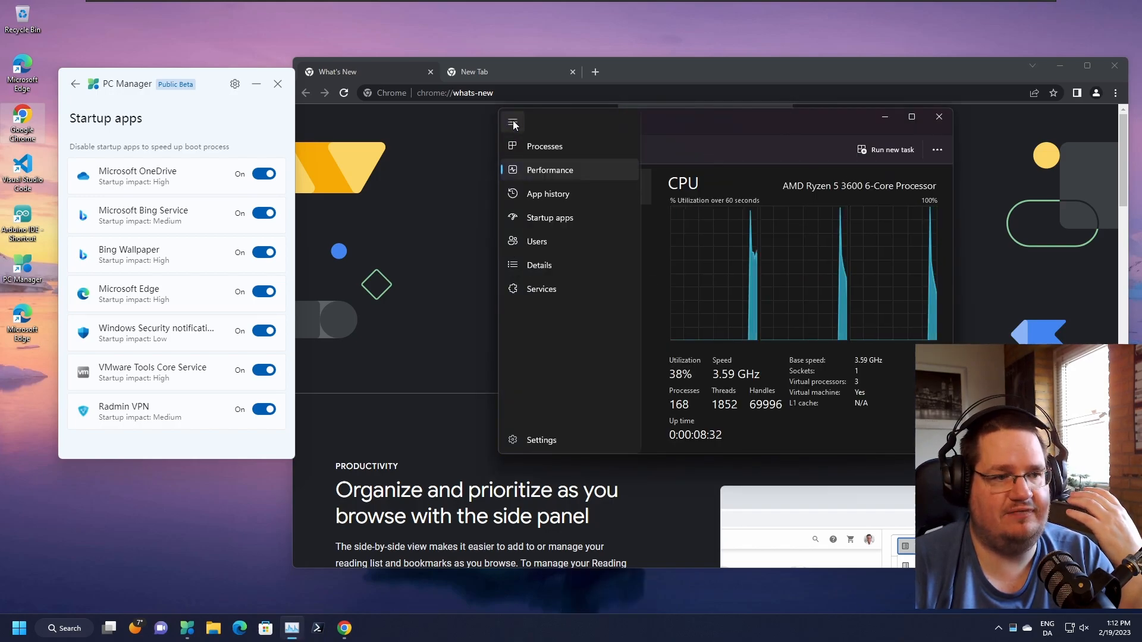
{"action": "left_click", "coordinate": [550, 216]}
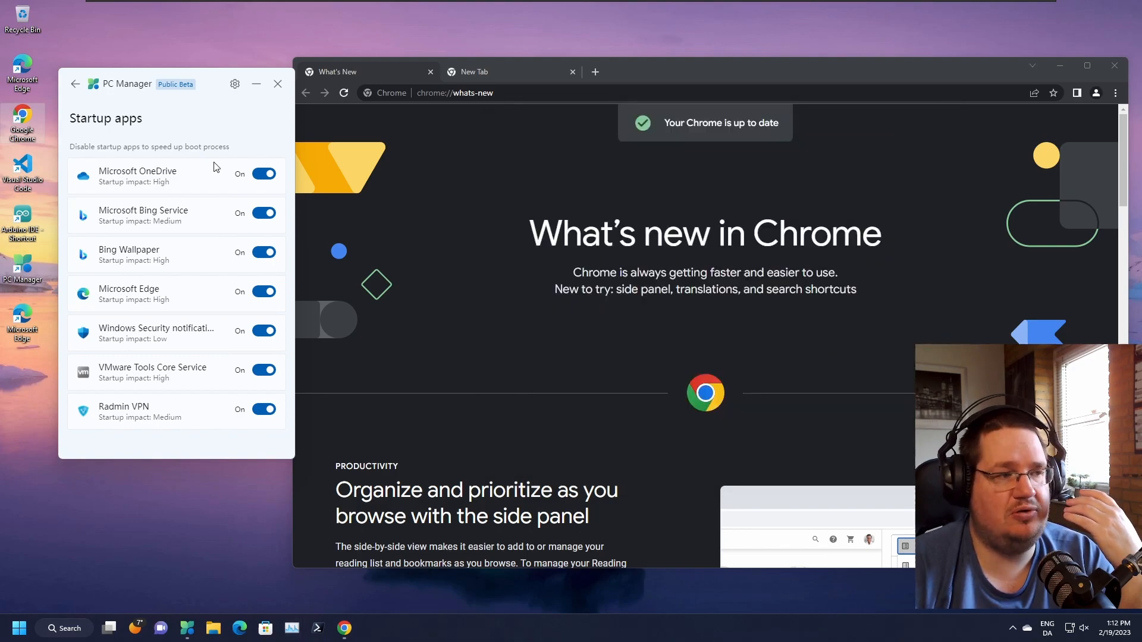
{"action": "left_click", "coordinate": [75, 83]}
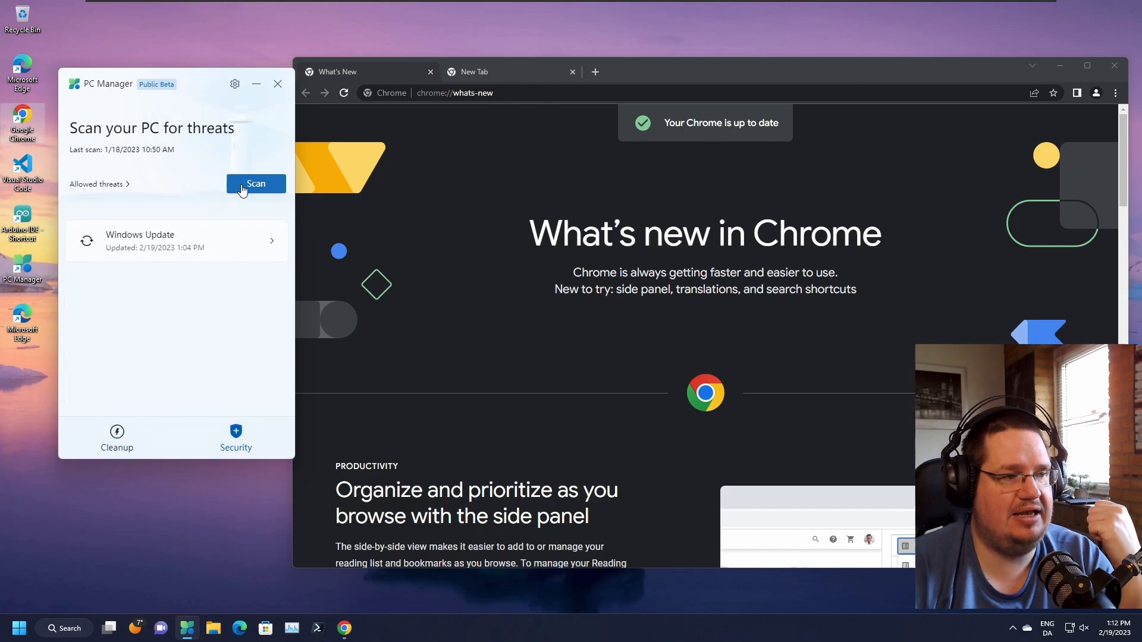
{"action": "mouse_move", "coordinate": [160, 279]}
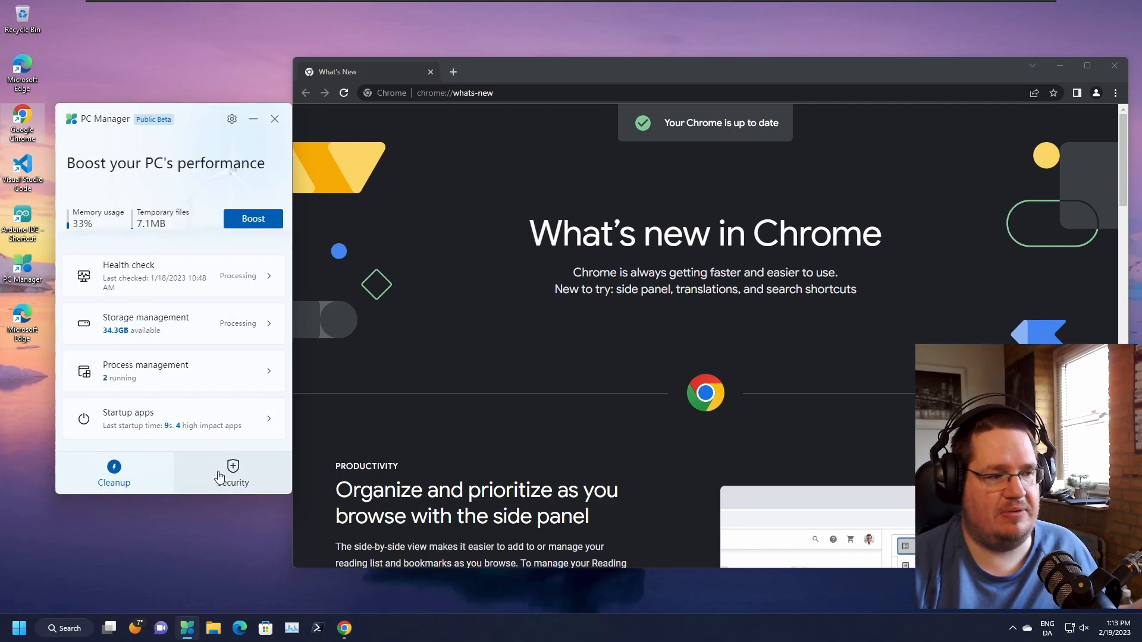
Switch to the Security page offering a threat scan
{"action": "left_click", "coordinate": [232, 472]}
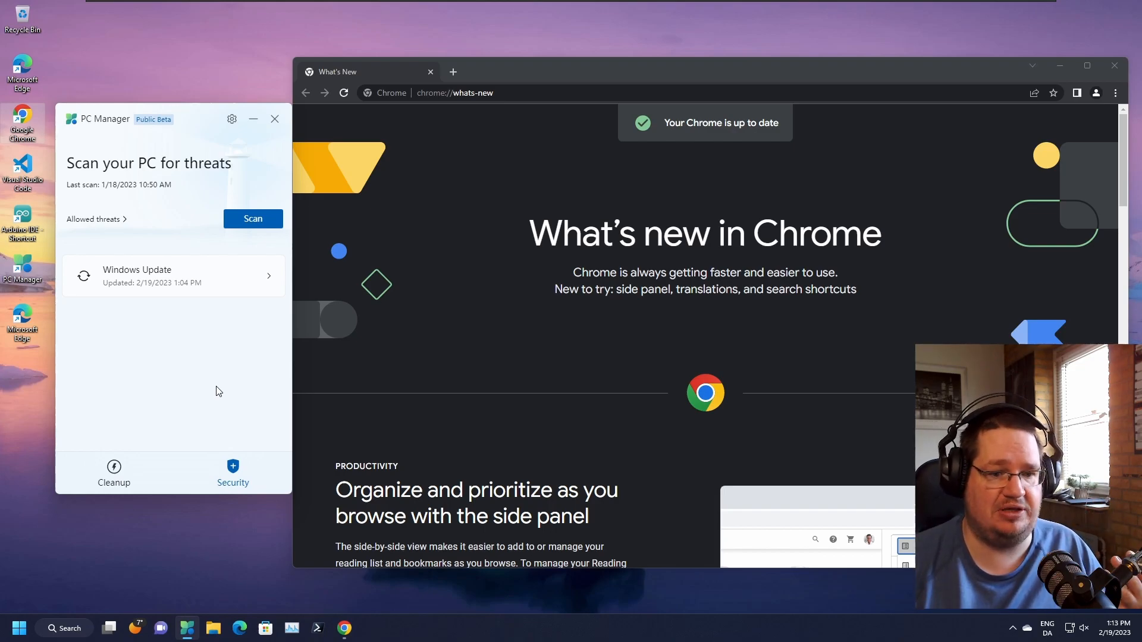
{"action": "mouse_move", "coordinate": [91, 237]}
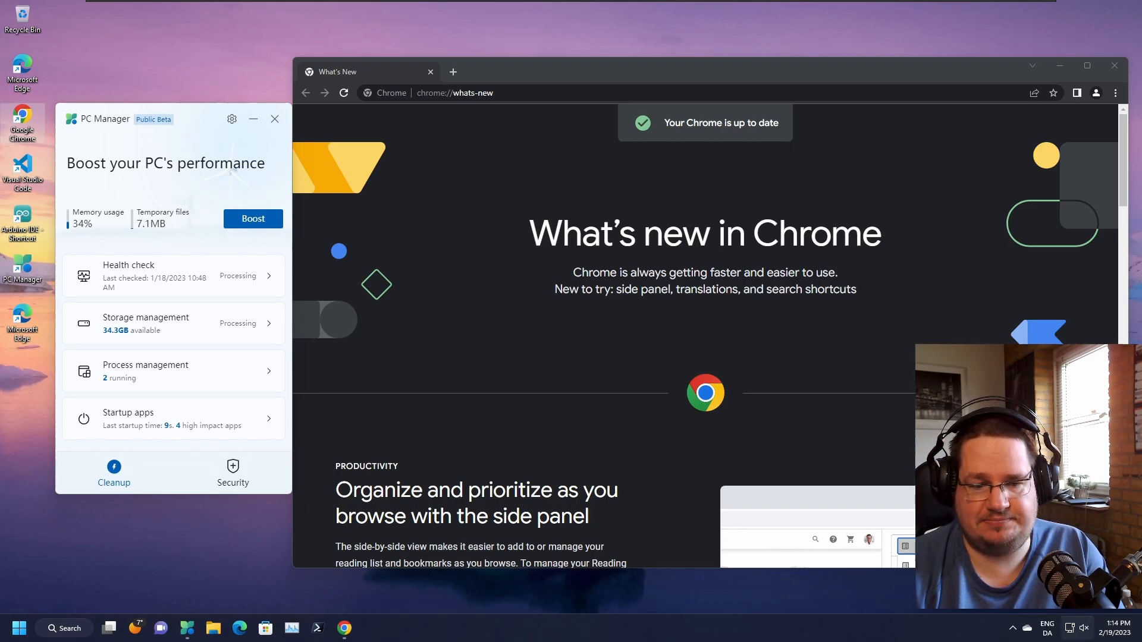
{"action": "mouse_move", "coordinate": [642, 467]}
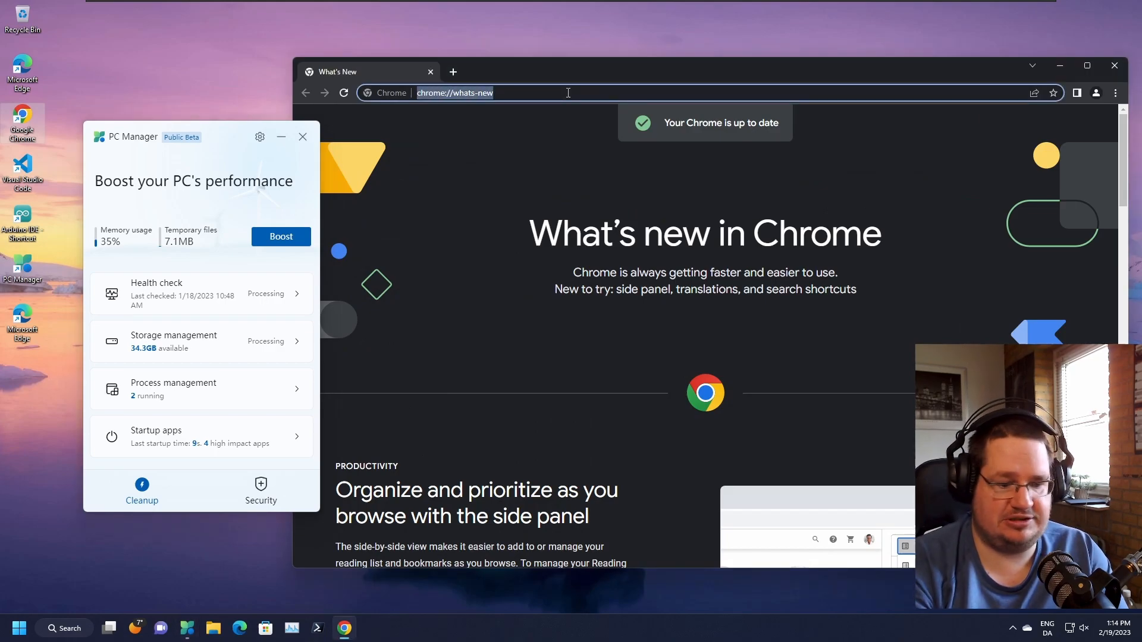
Search Google for 'pc manager app for windows 11' and choose the pcmanager.microsoft.com result
{"action": "type", "text": "pc manager microsoft windows 10"}
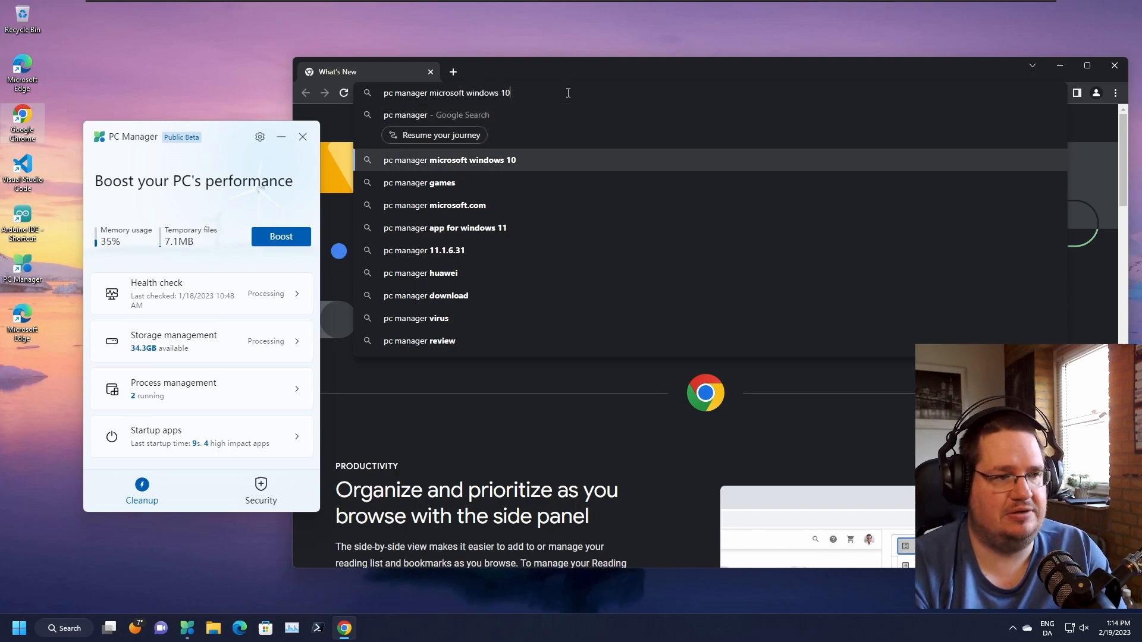
{"action": "left_click", "coordinate": [445, 228]}
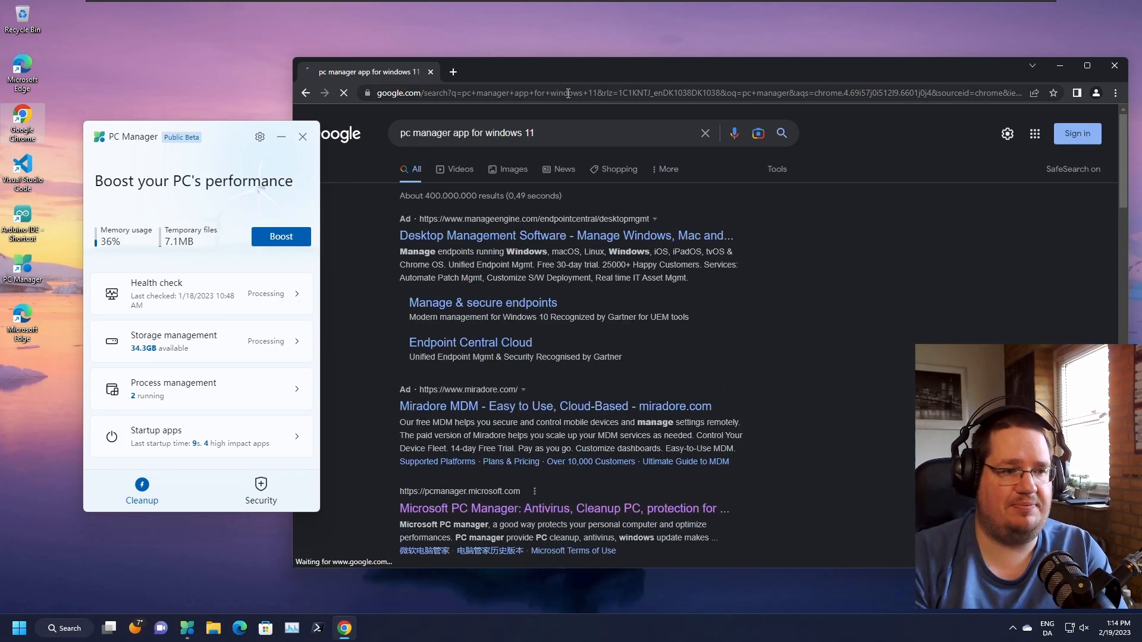
{"action": "left_click", "coordinate": [563, 508]}
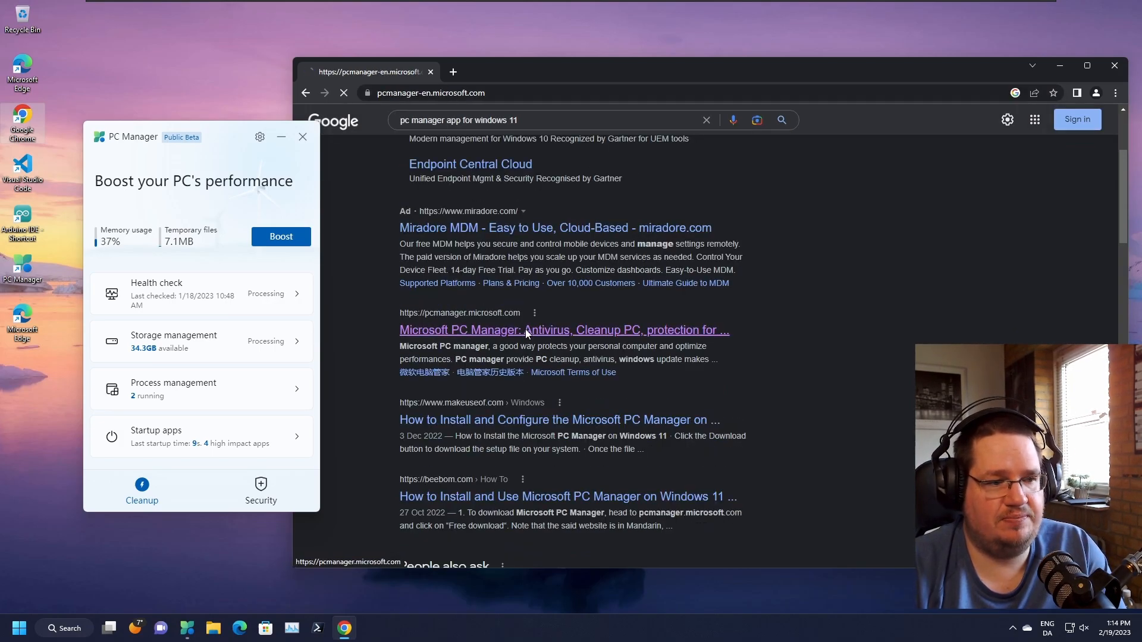
Browse the Microsoft PC Manager download page and show its English/Chinese language menu
{"action": "left_click", "coordinate": [564, 330]}
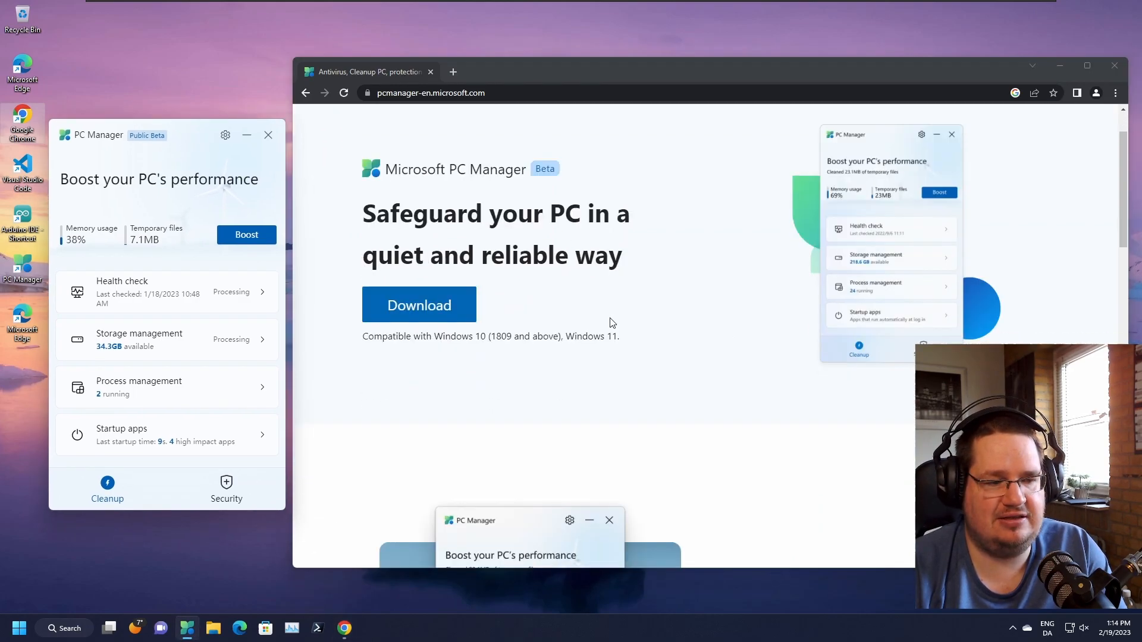
{"action": "scroll", "scroll_direction": "down", "scroll_amount": 3}
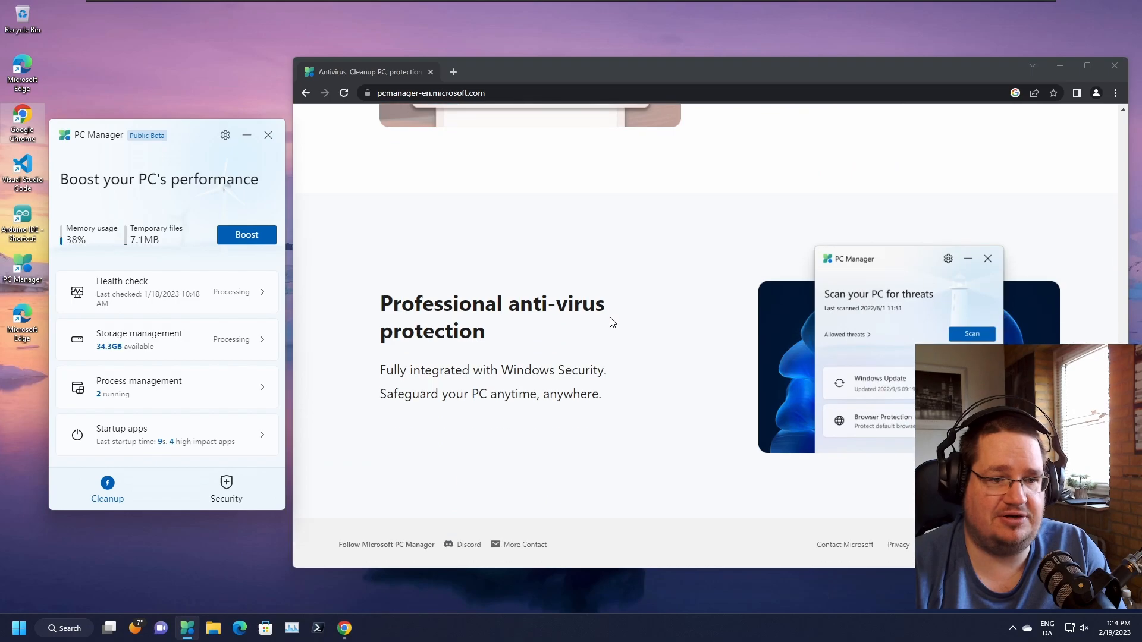
{"action": "scroll", "scroll_direction": "down", "scroll_amount": 3}
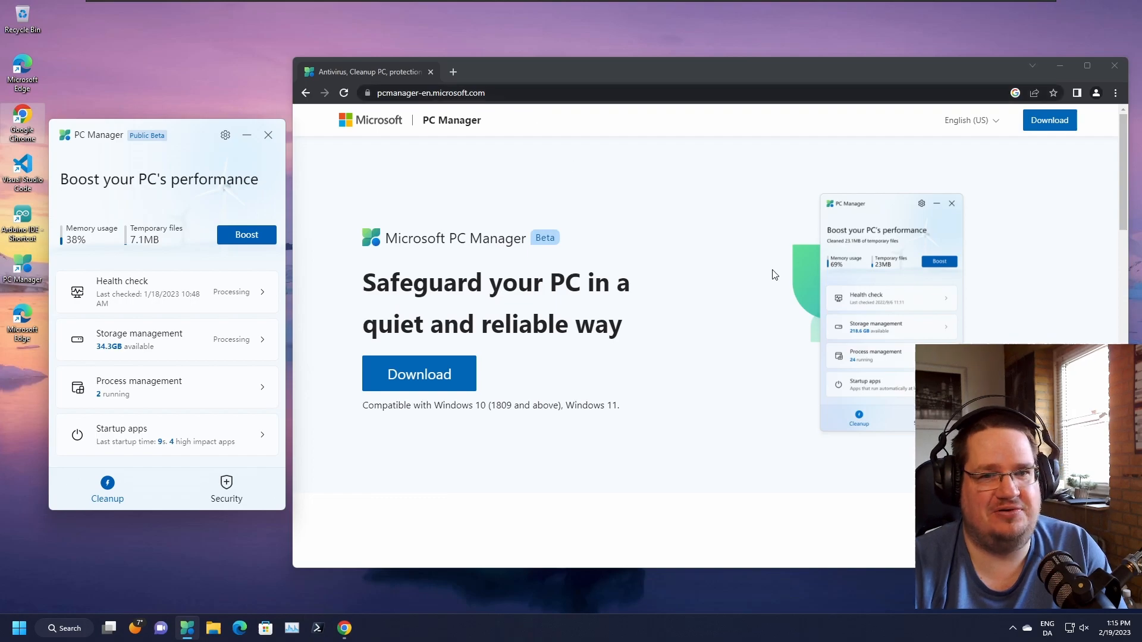
{"action": "left_click", "coordinate": [968, 120]}
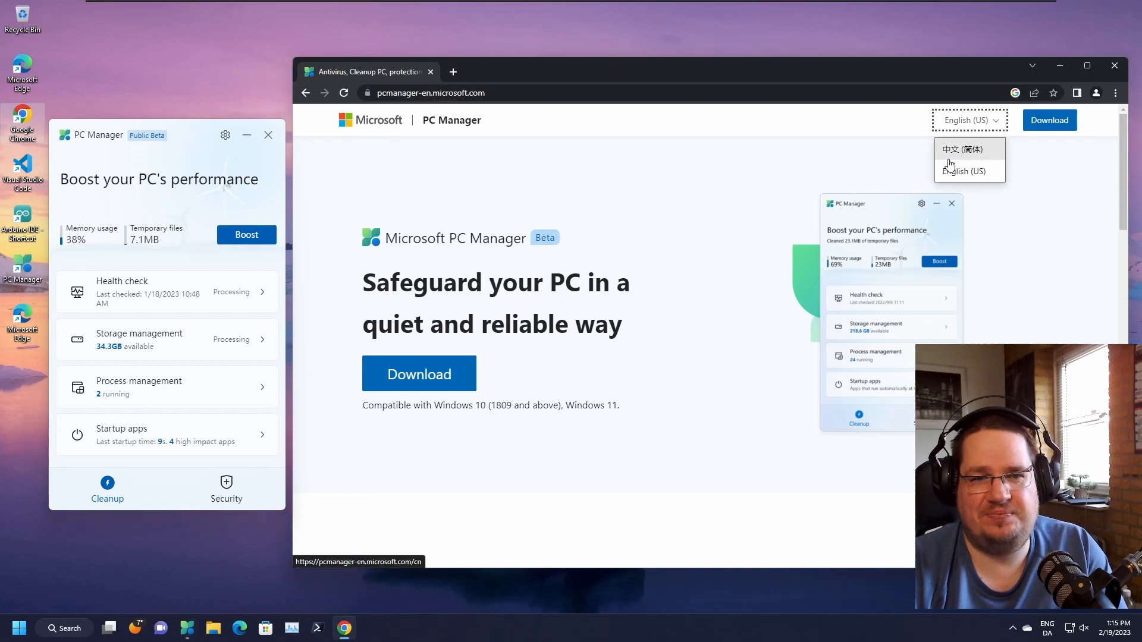